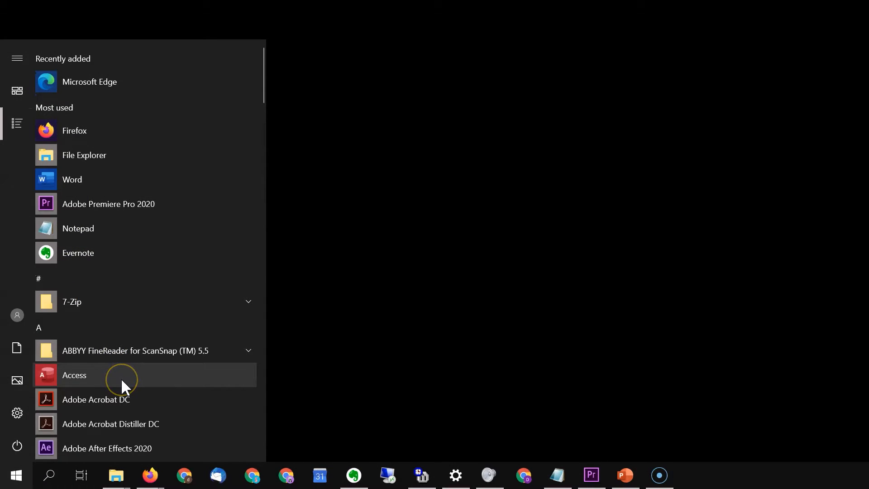
Step: Launch Access from the Start menu and create a new blank database
{"action": "left_click", "coordinate": [74, 375]}
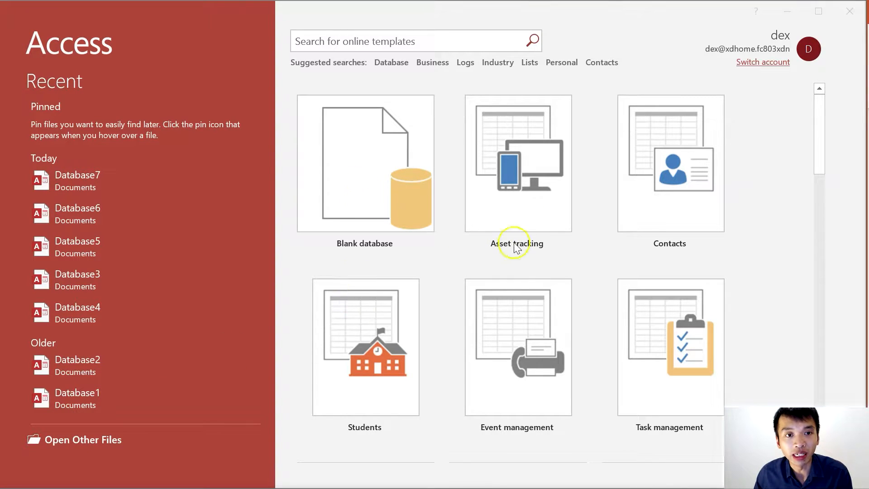
{"action": "mouse_move", "coordinate": [370, 176]}
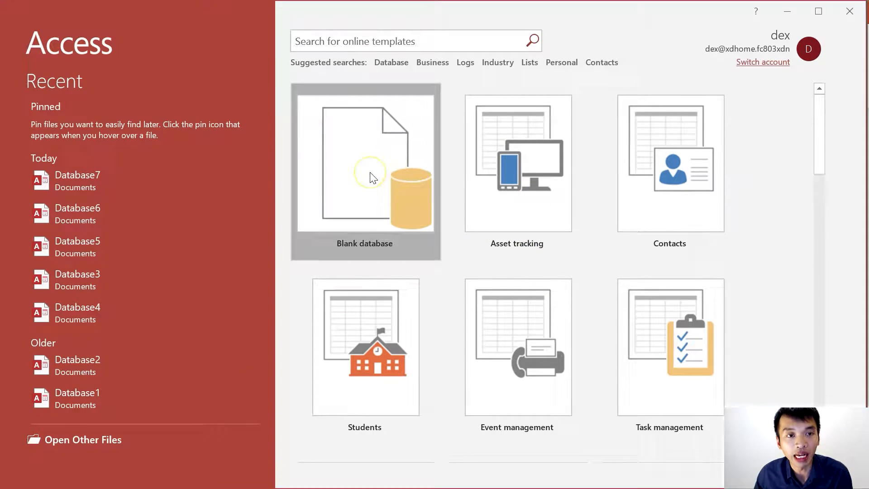
{"action": "left_click", "coordinate": [369, 178]}
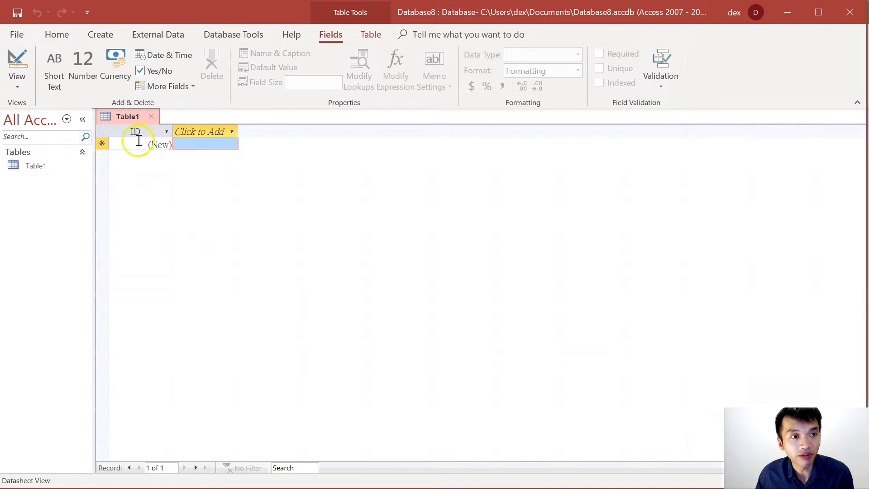
{"action": "mouse_move", "coordinate": [249, 159]}
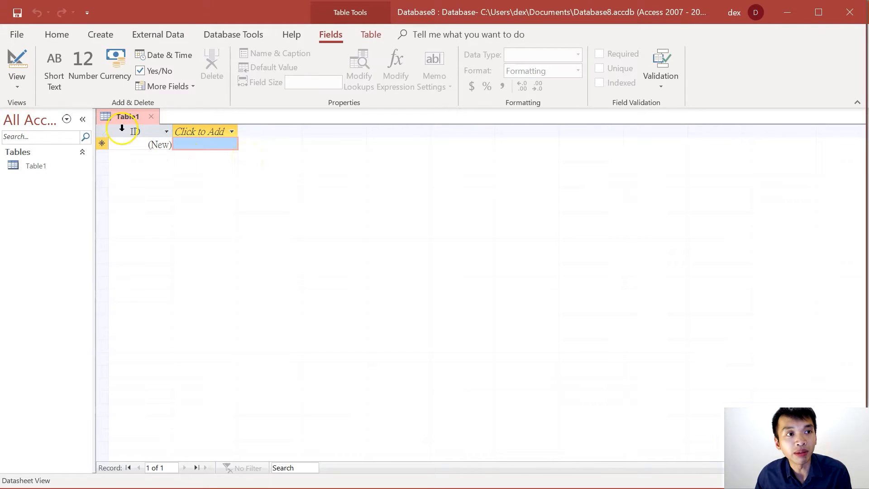
Step: Switch Table1 to Design View, bringing up the Save As table-name prompt
{"action": "left_click", "coordinate": [17, 87]}
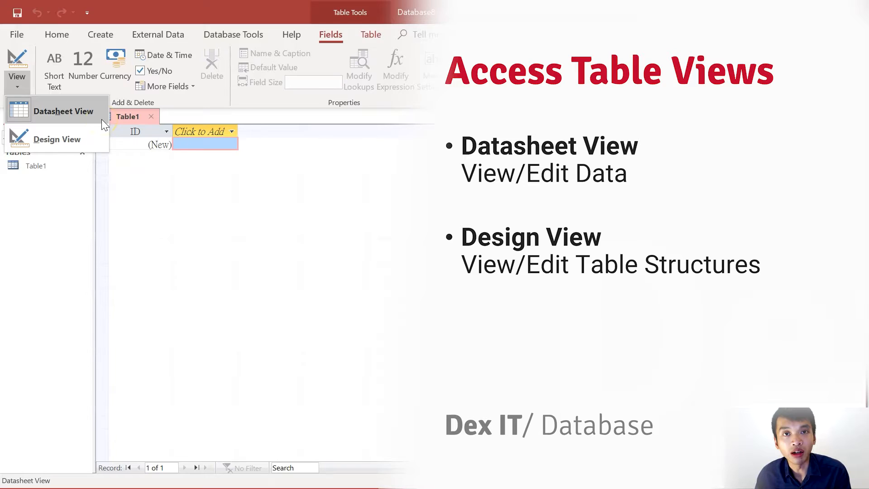
{"action": "mouse_move", "coordinate": [99, 140]}
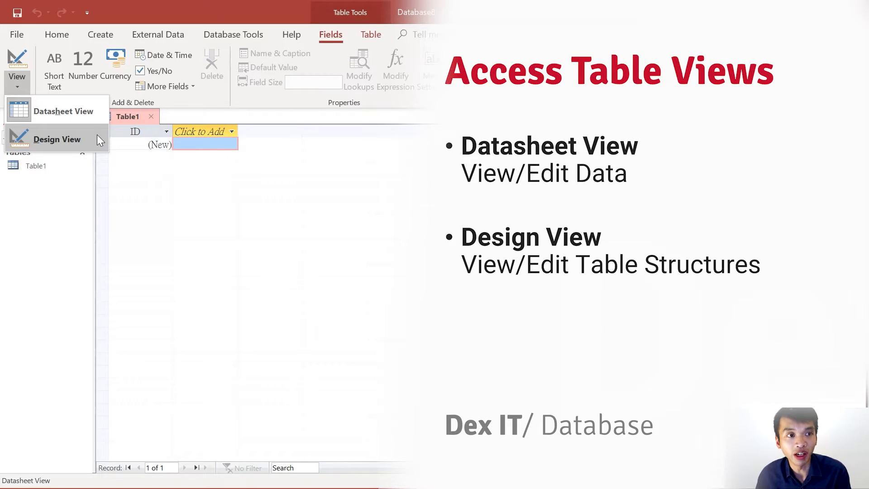
{"action": "left_click", "coordinate": [57, 140]}
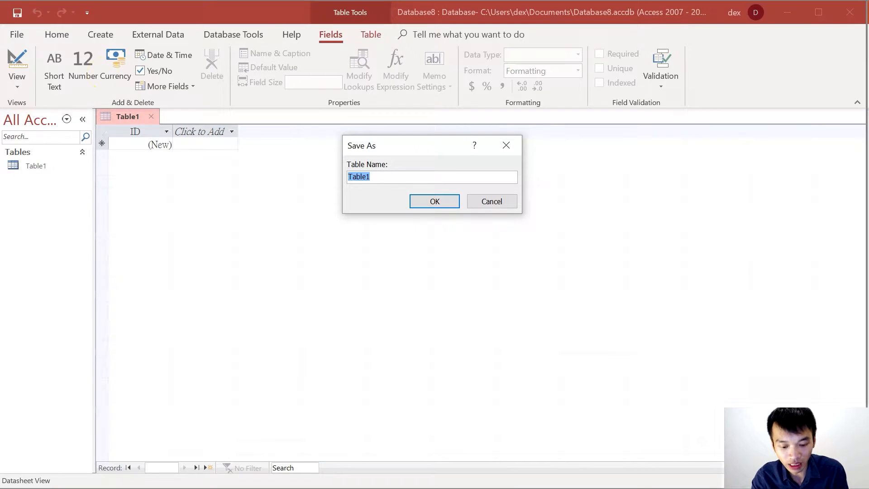
Step: Save the table as Students and make Student ID a Short Text field
{"action": "left_click", "coordinate": [434, 201]}
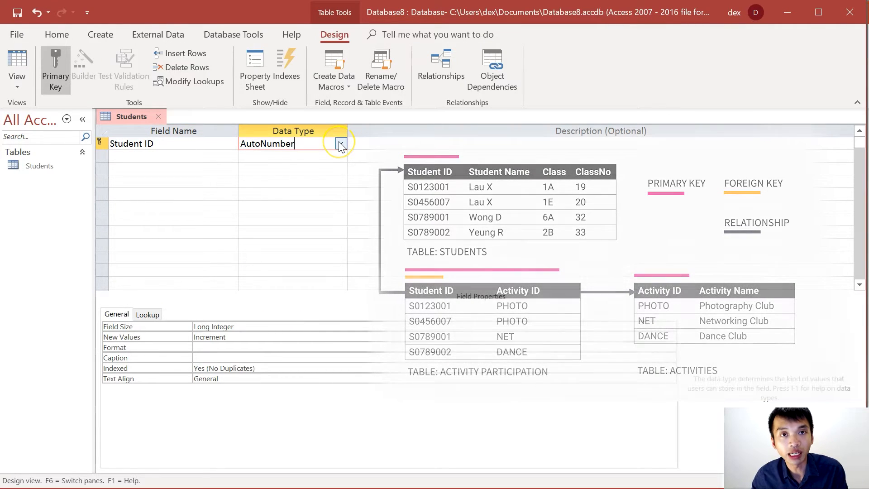
{"action": "left_click", "coordinate": [341, 144]}
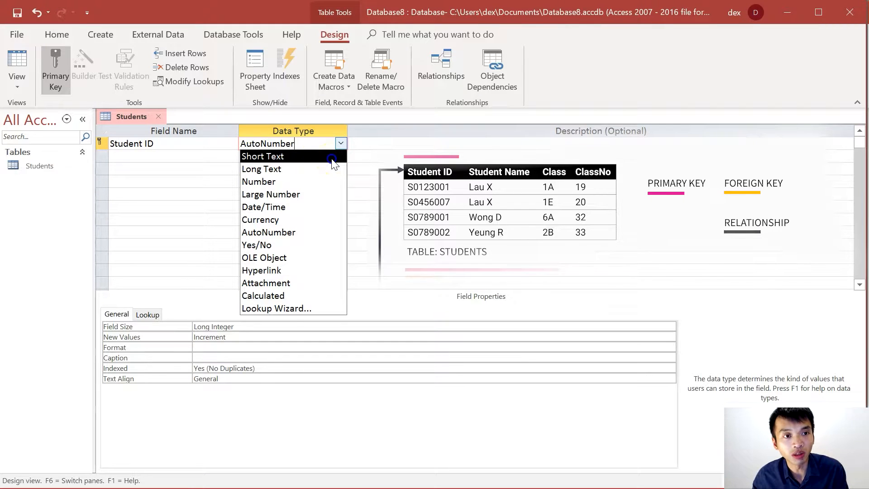
{"action": "left_click", "coordinate": [262, 155]}
{"action": "type", "text": "Class Number"}
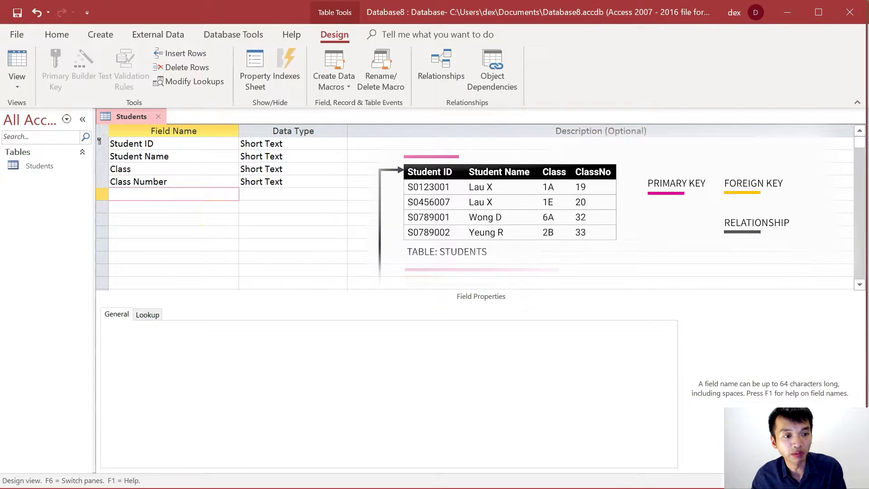
Step: Make Student ID the primary key of the Students table
{"action": "left_click", "coordinate": [56, 66]}
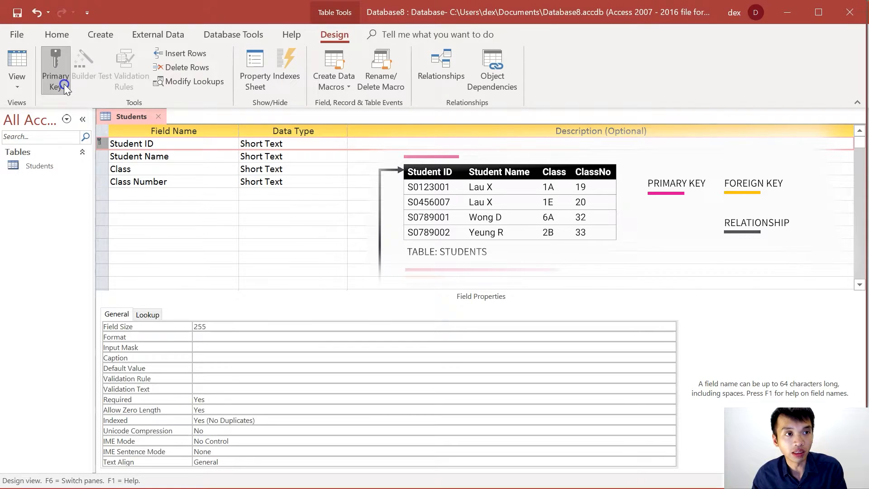
{"action": "mouse_move", "coordinate": [68, 87]}
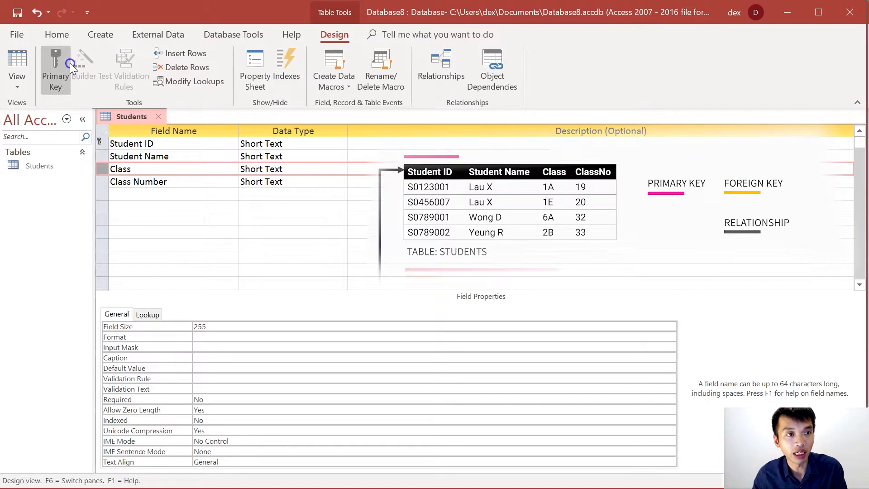
{"action": "left_click", "coordinate": [56, 64]}
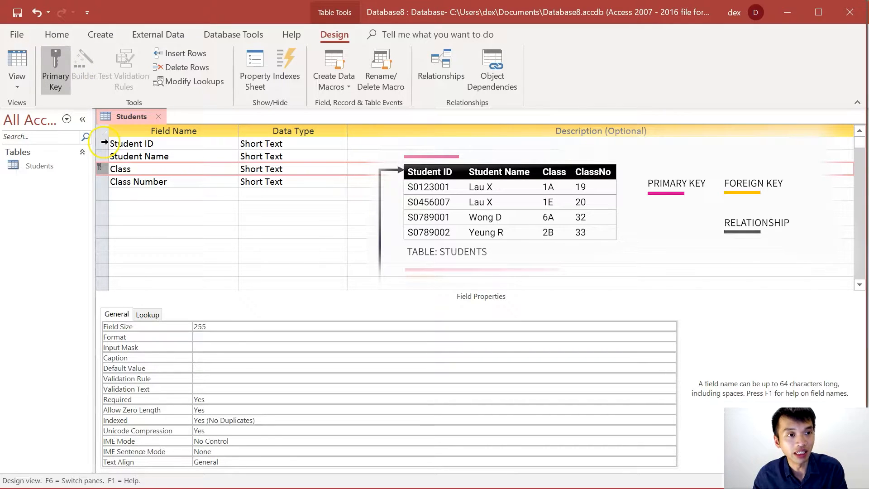
{"action": "left_click", "coordinate": [57, 70]}
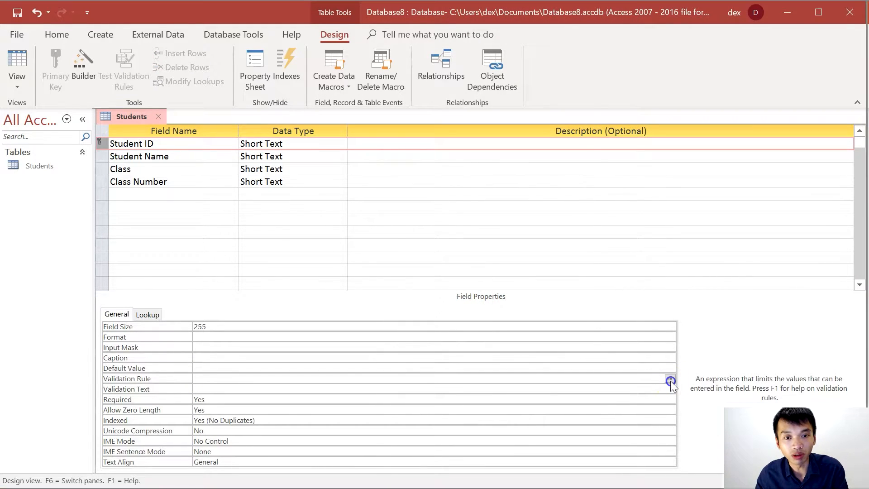
Step: Browse the Expression Builder functions, then load the Allen Browne validation rules page as reference
{"action": "left_click", "coordinate": [670, 380]}
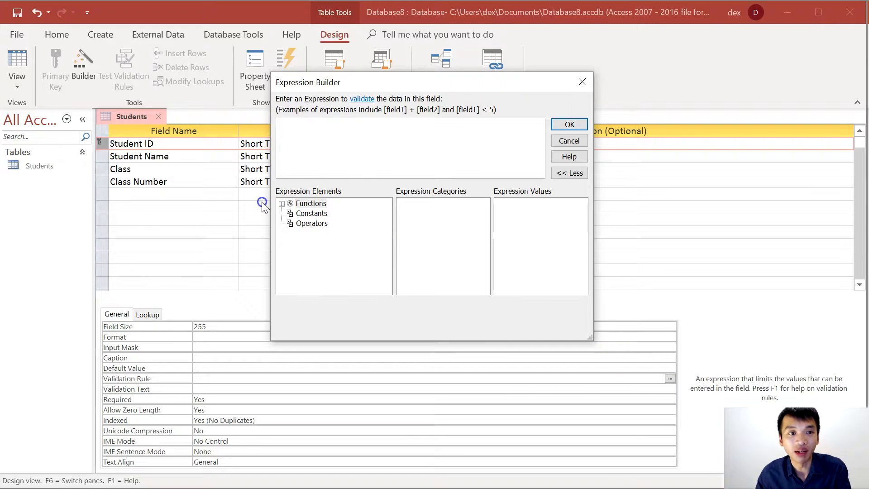
{"action": "left_click", "coordinate": [282, 203]}
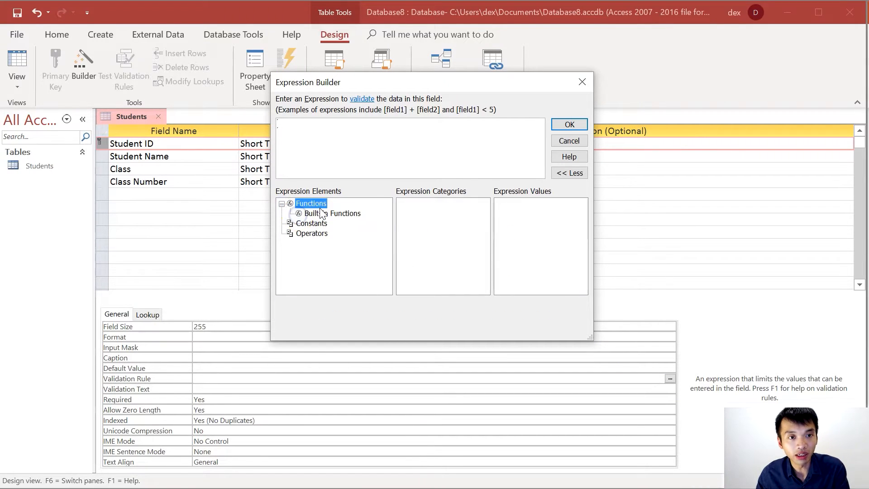
{"action": "left_click", "coordinate": [311, 234]}
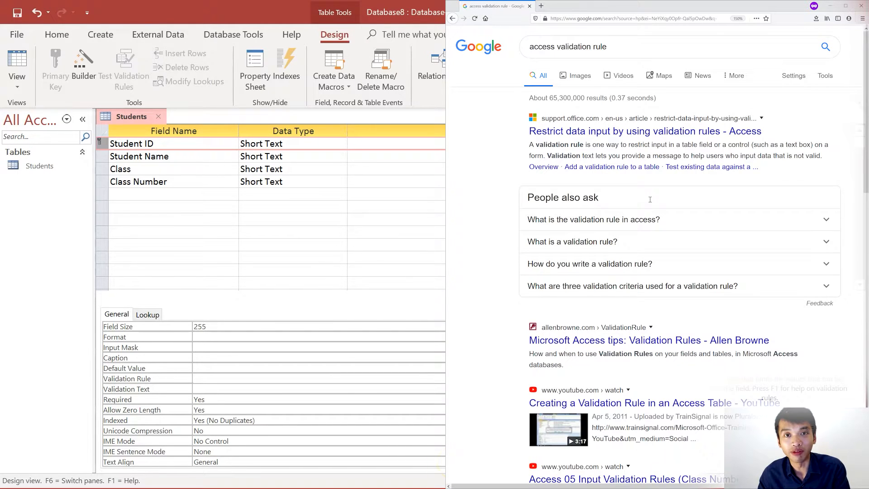
{"action": "left_click", "coordinate": [649, 339]}
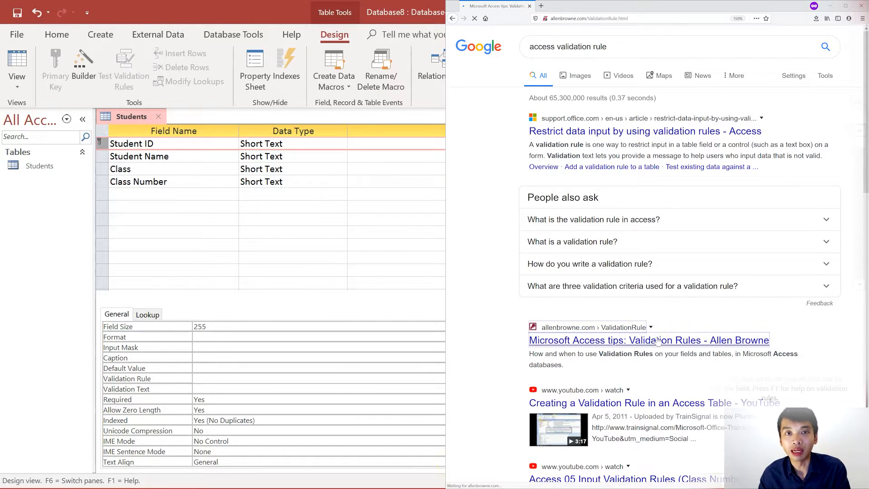
{"action": "left_click", "coordinate": [648, 340]}
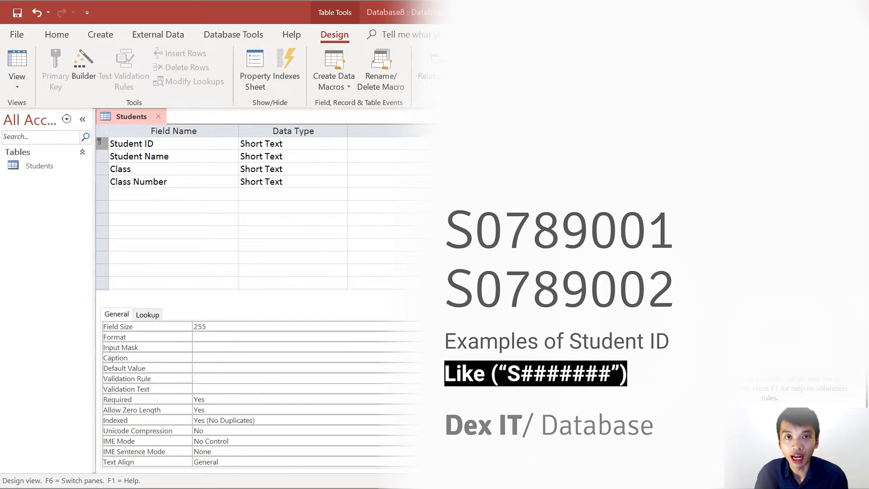
Step: Give Student ID the validation rule Like "S#######" and move to Student Name
{"action": "left_click", "coordinate": [250, 378]}
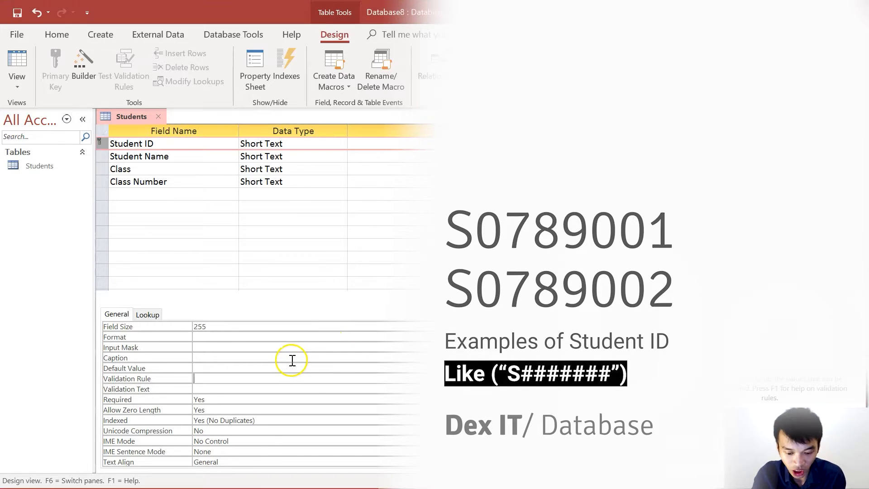
{"action": "type", "text": "Like \"S#######"}
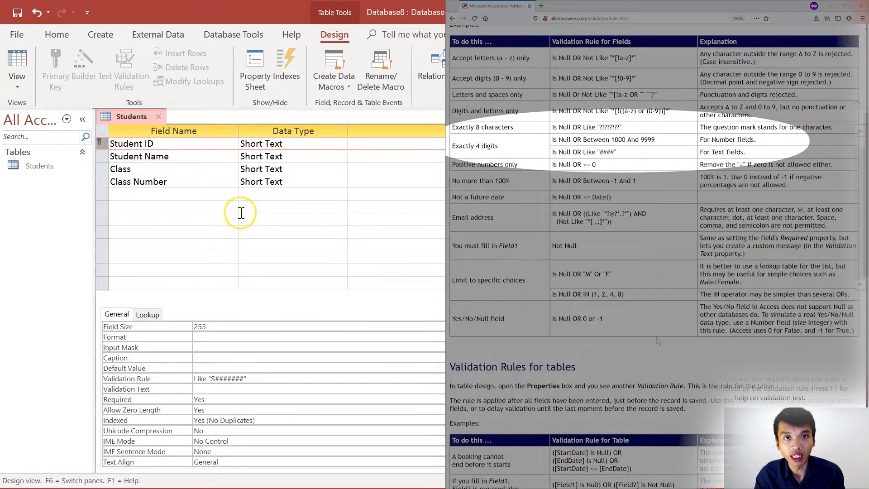
{"action": "left_click", "coordinate": [139, 156]}
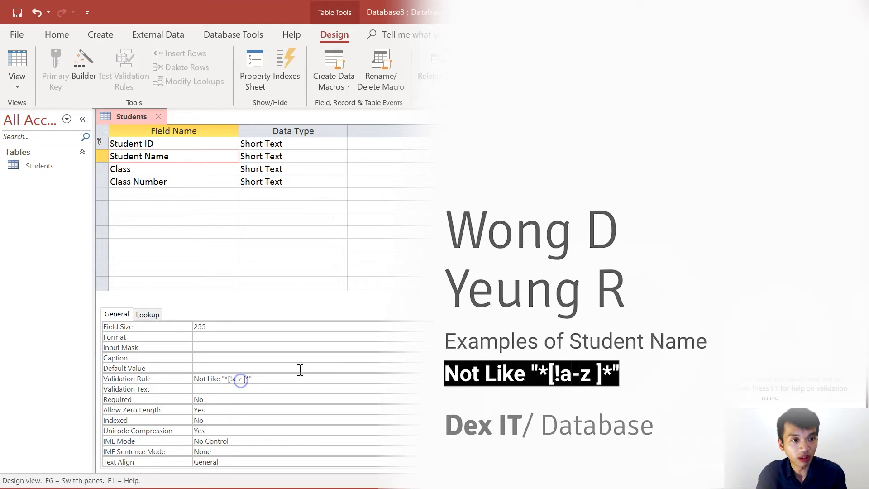
Step: Give Class the rule Like "[1-6][A-E]" and start a Between range rule on Class Number
{"action": "left_click", "coordinate": [131, 168]}
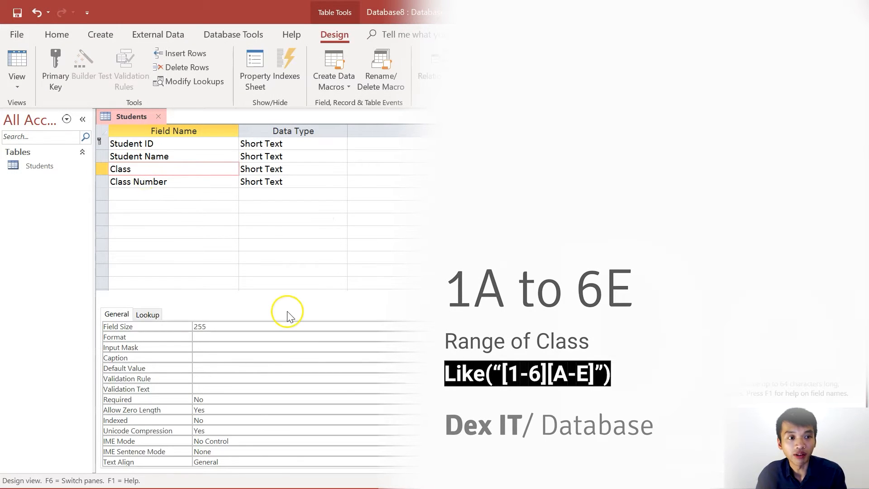
{"action": "type", "text": "Like"}
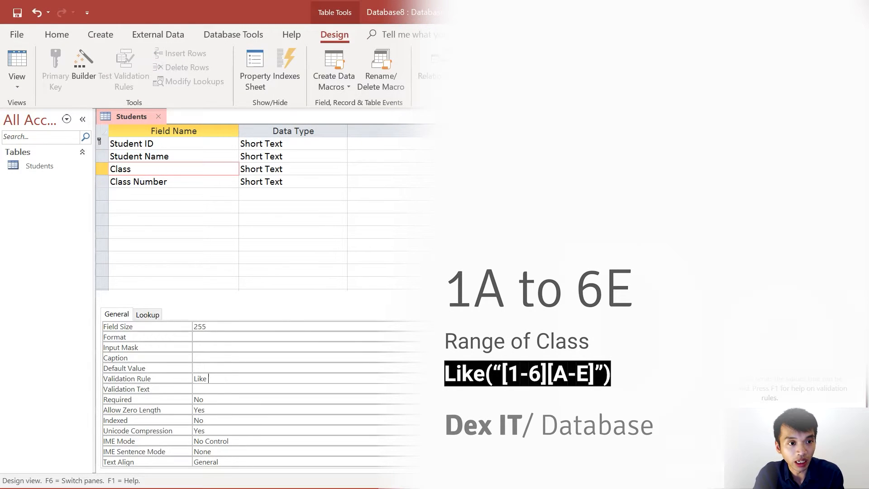
{"action": "type", "text": "\""}
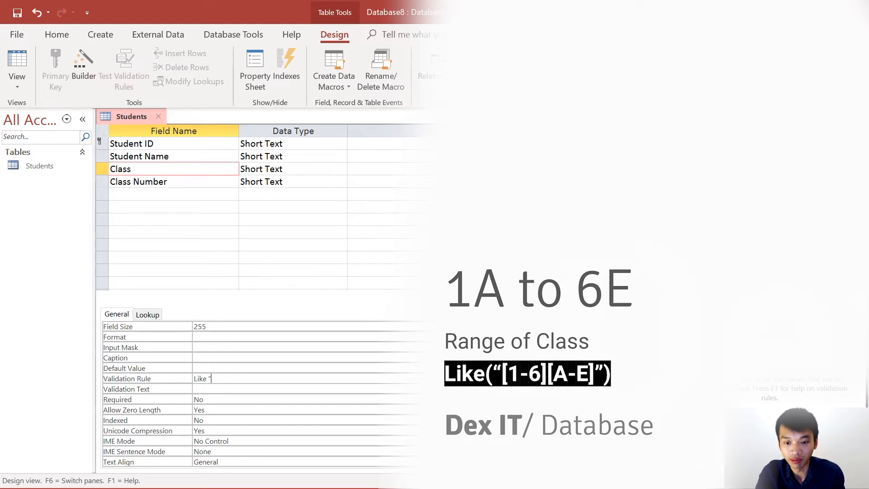
{"action": "type", "text": "\"[1-6][A"}
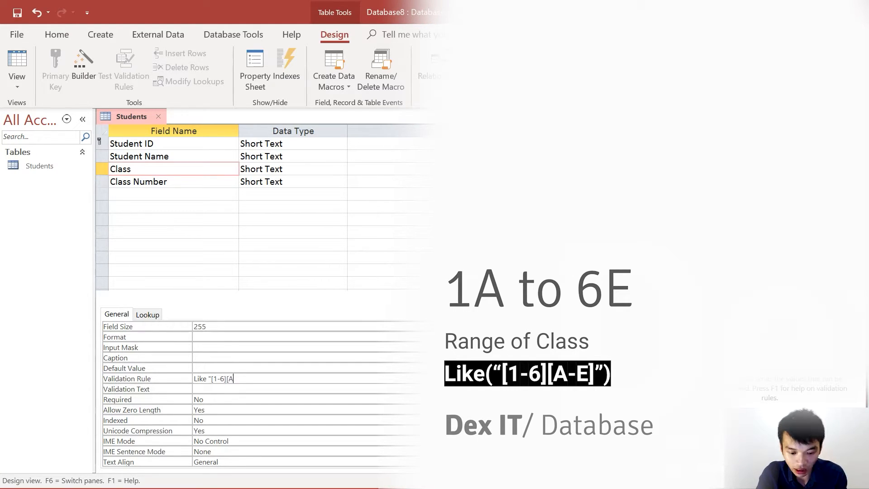
{"action": "left_click", "coordinate": [138, 181]}
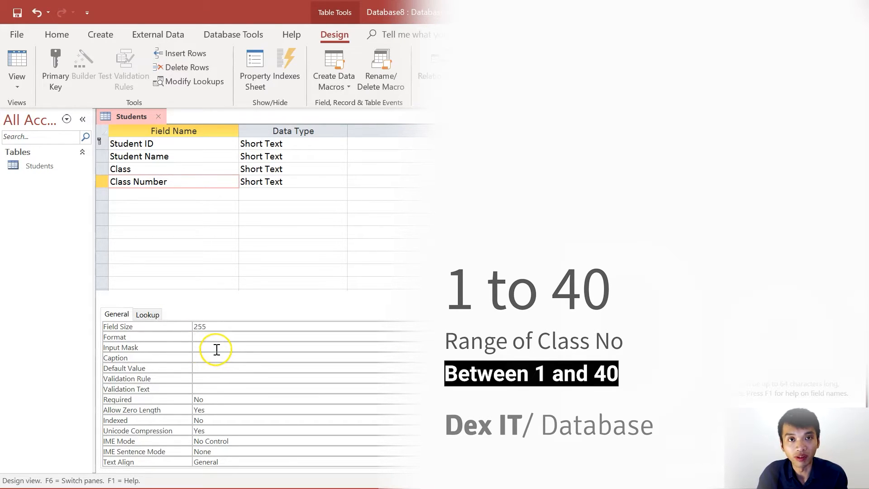
{"action": "type", "text": "Between 1"}
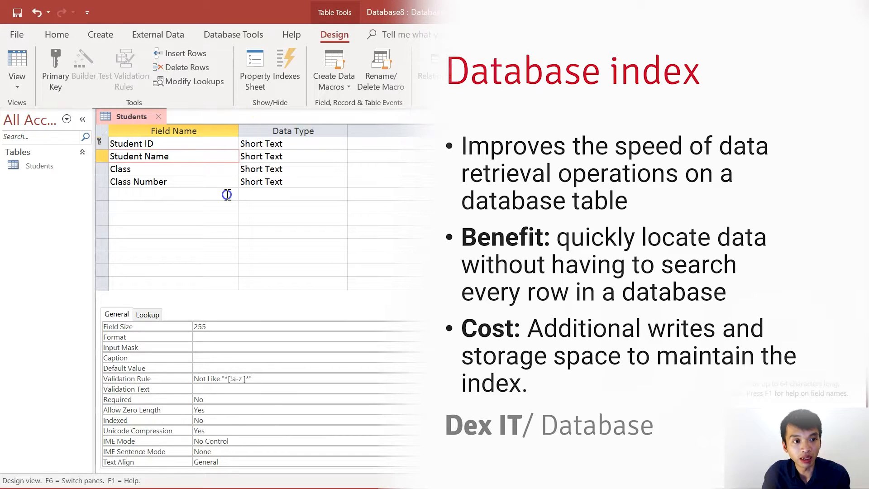
Step: Review and set the Indexed property for the Student Name field
{"action": "left_click", "coordinate": [670, 420]}
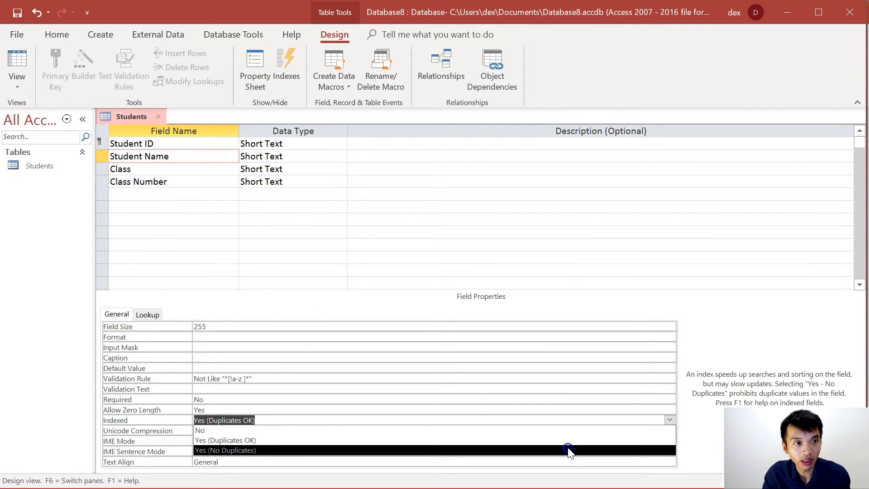
{"action": "left_click", "coordinate": [127, 168]}
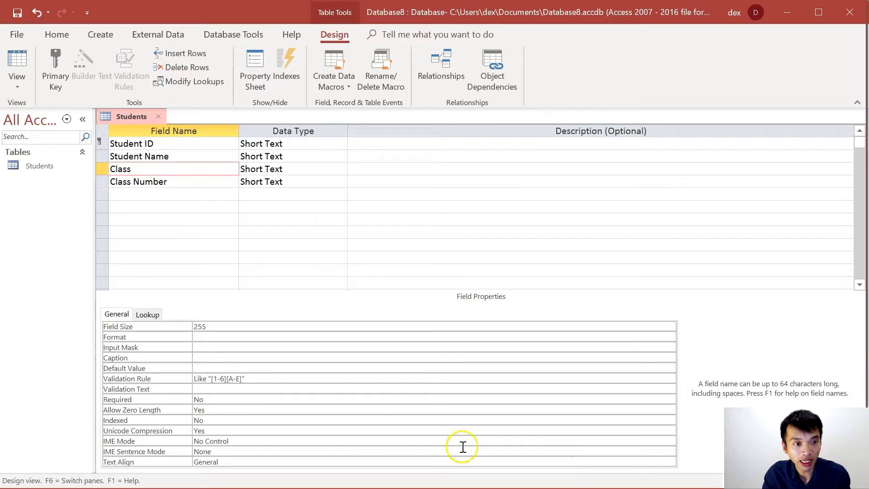
{"action": "left_click", "coordinate": [670, 420]}
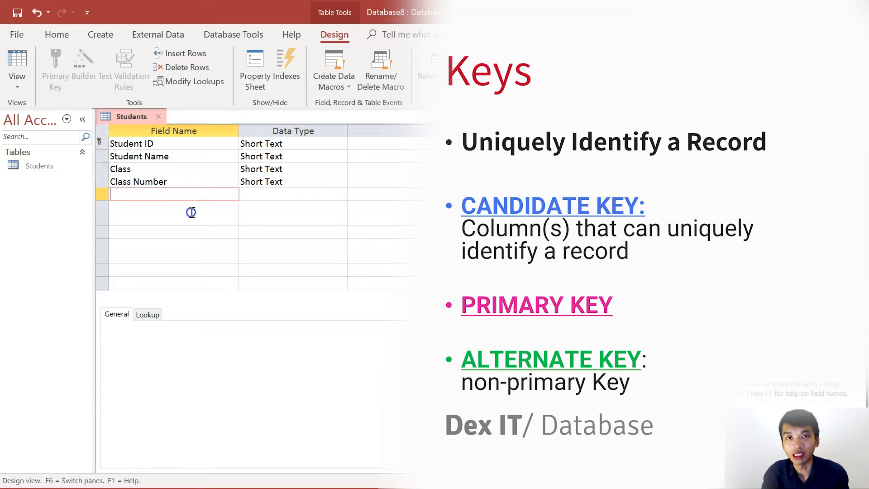
{"action": "mouse_move", "coordinate": [203, 212]}
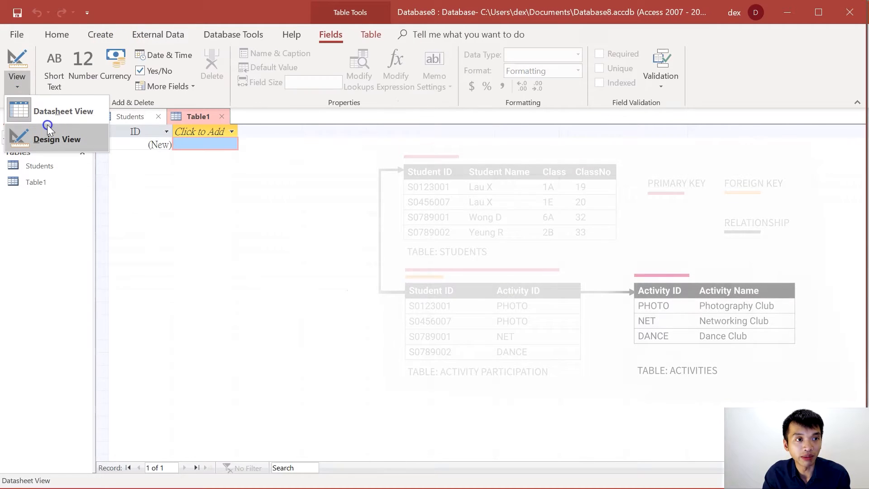
Step: Switch the new table to Design View to define its fields
{"action": "left_click", "coordinate": [57, 139]}
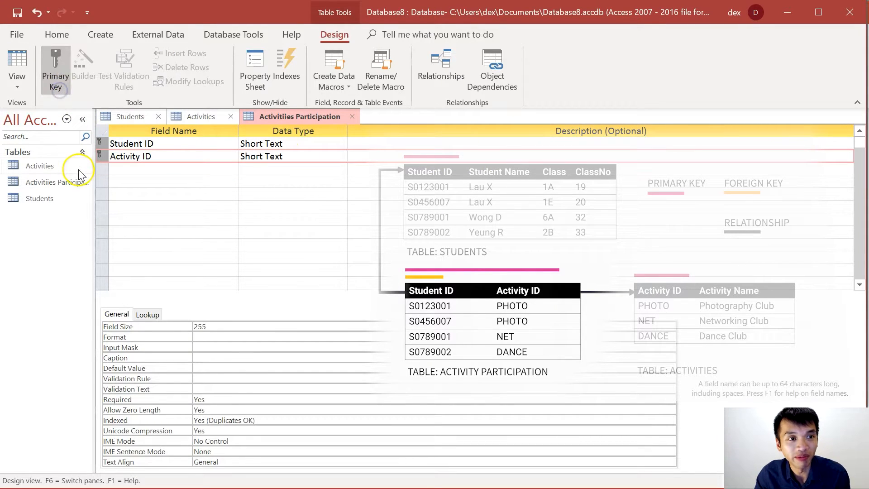
{"action": "mouse_move", "coordinate": [117, 178]}
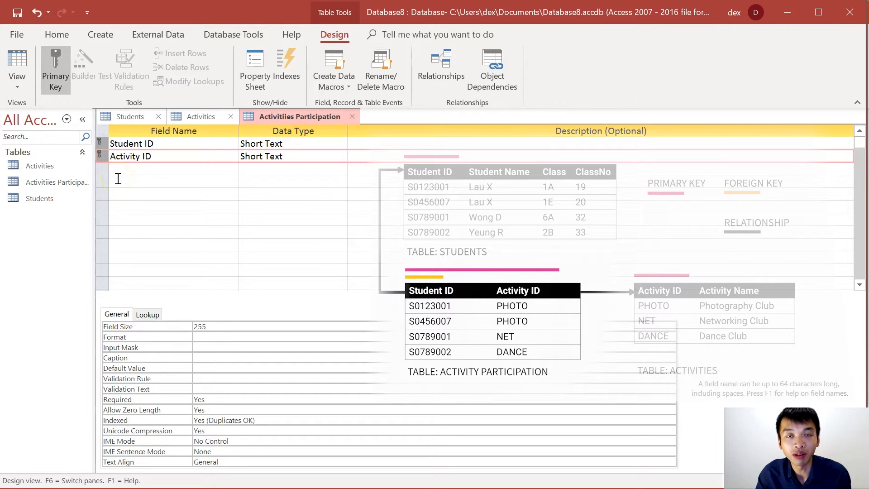
{"action": "mouse_move", "coordinate": [126, 176]}
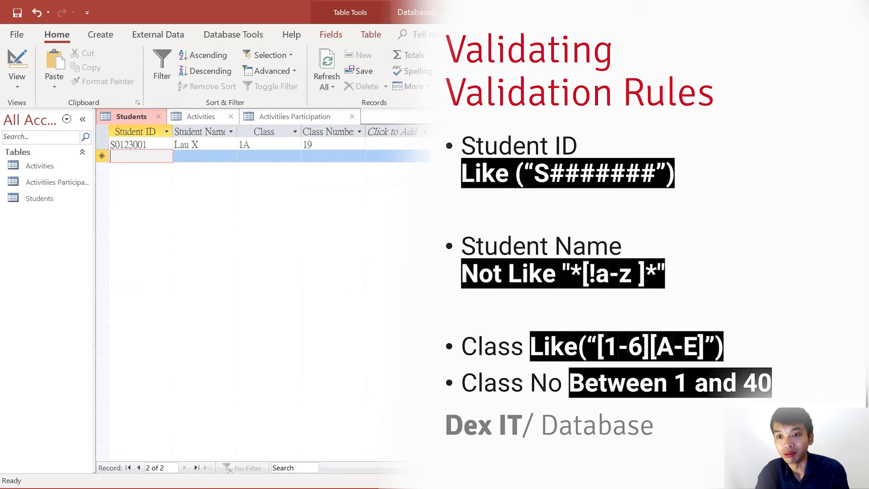
Step: Enter invalid Student ID and Student Name values and dismiss each validation warning
{"action": "type", "text": "0"}
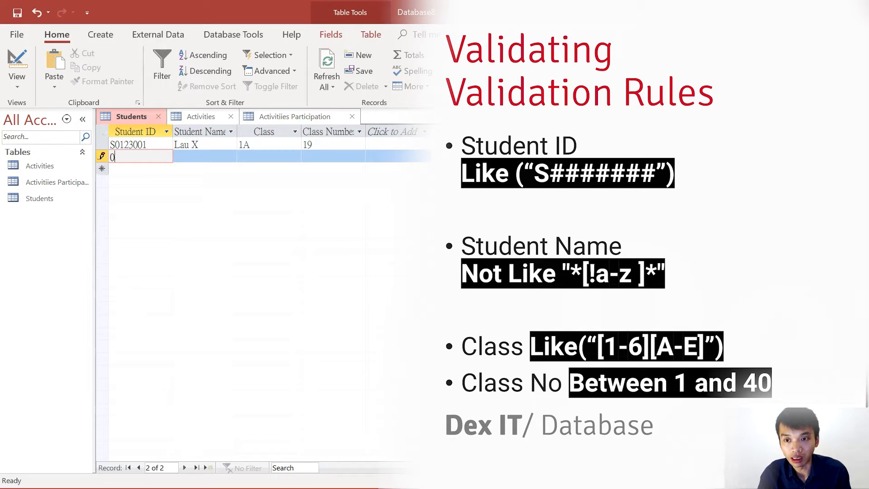
{"action": "type", "text": "456007"}
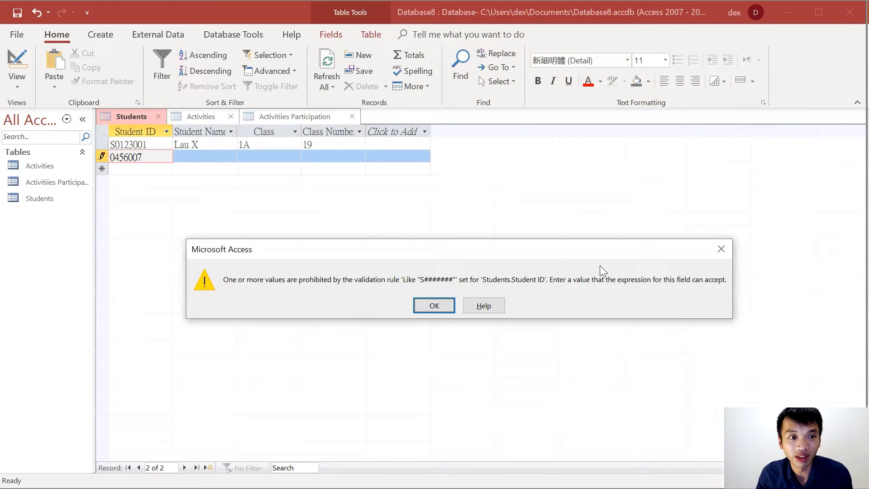
{"action": "mouse_move", "coordinate": [320, 294]}
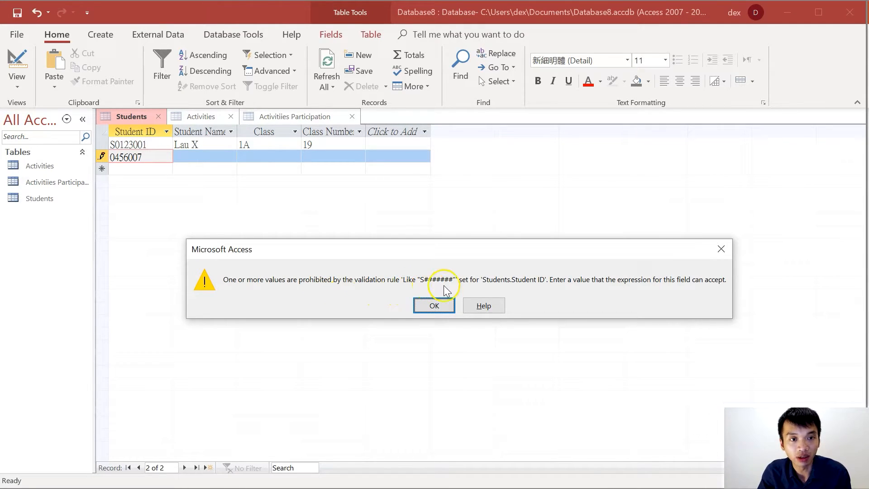
{"action": "mouse_move", "coordinate": [456, 286]}
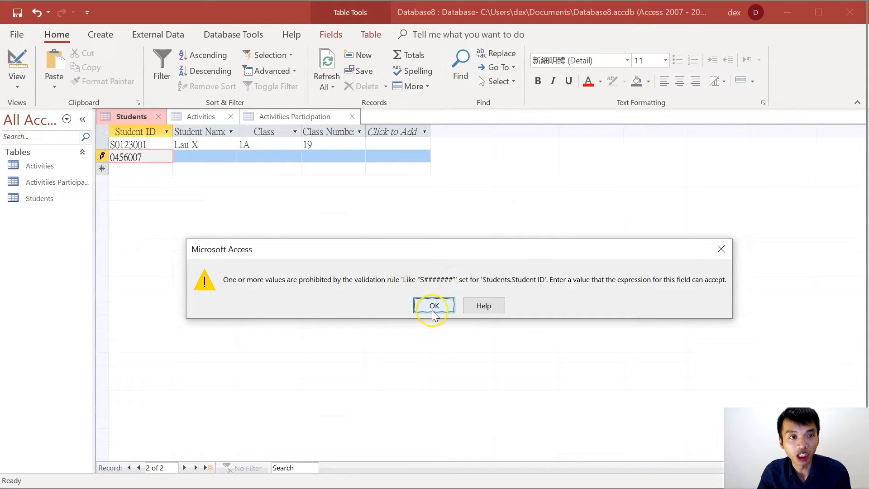
{"action": "left_click", "coordinate": [434, 306]}
{"action": "type", "text": "S"}
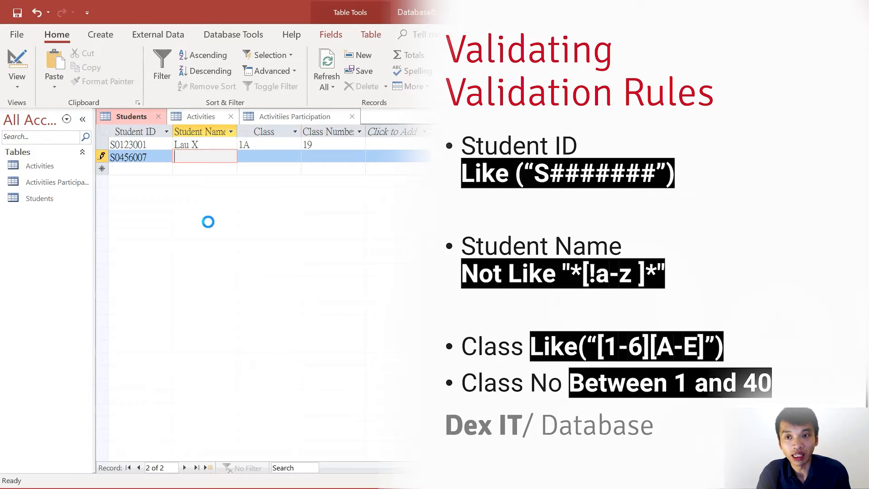
{"action": "type", "text": "Lau"}
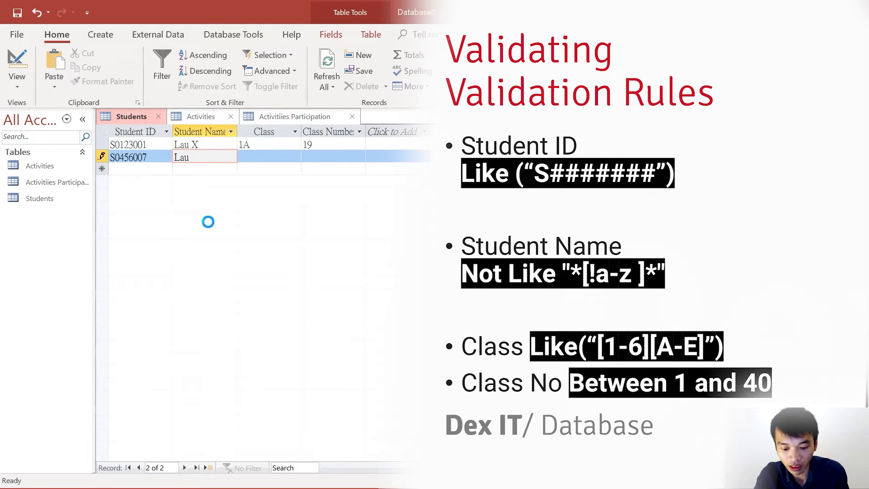
{"action": "type", "text": "0"}
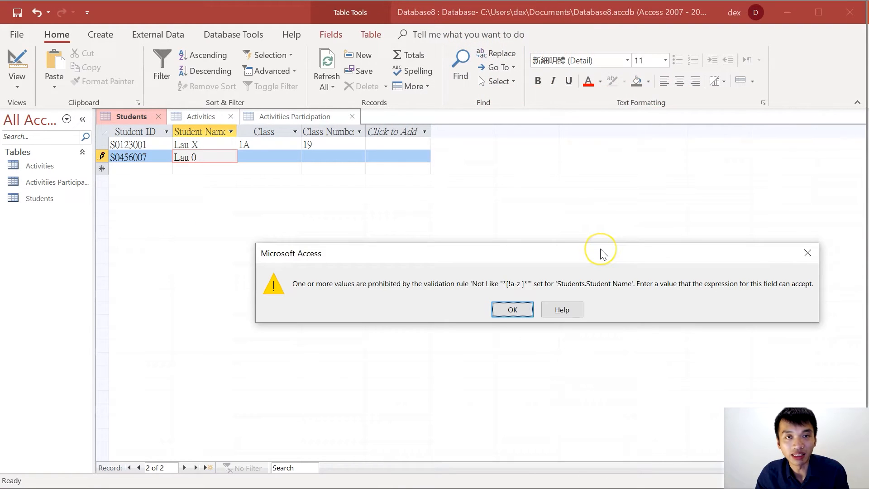
{"action": "mouse_move", "coordinate": [189, 168]}
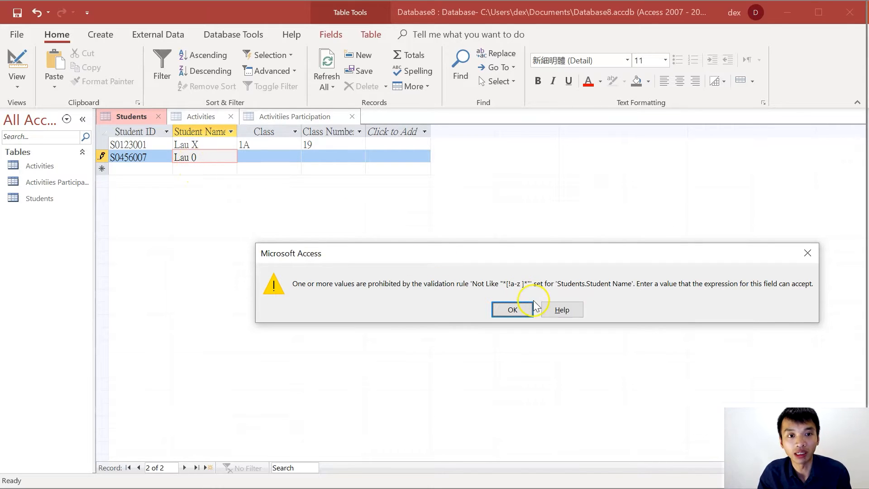
{"action": "left_click", "coordinate": [512, 309]}
{"action": "type", "text": "X"}
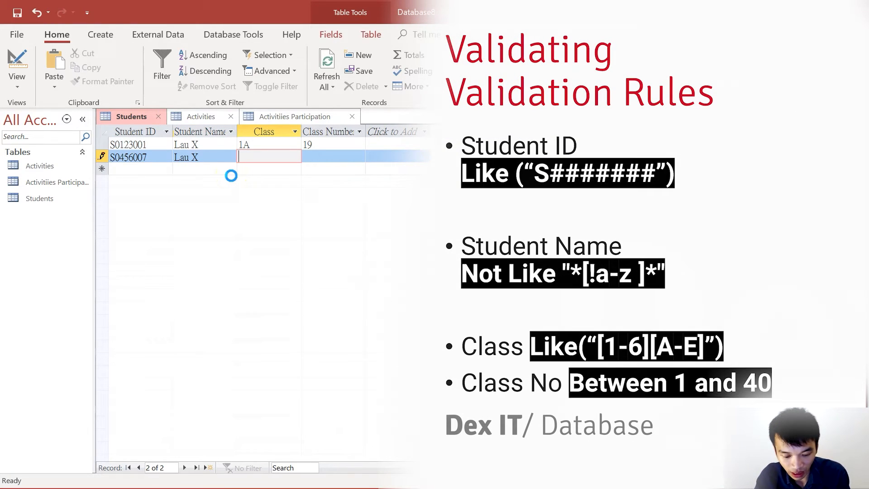
Step: Enter class 7F and class number 41, dismiss both warnings, then correct the record
{"action": "type", "text": "7F"}
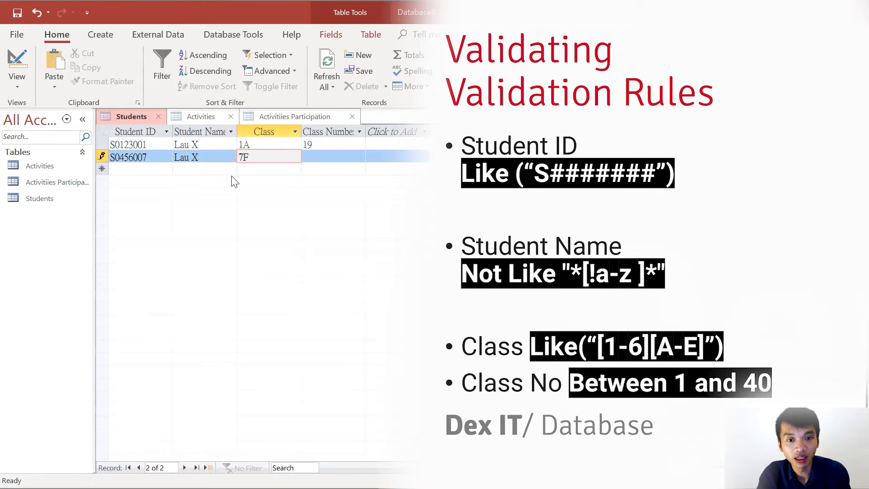
{"action": "key", "text": "Tab"}
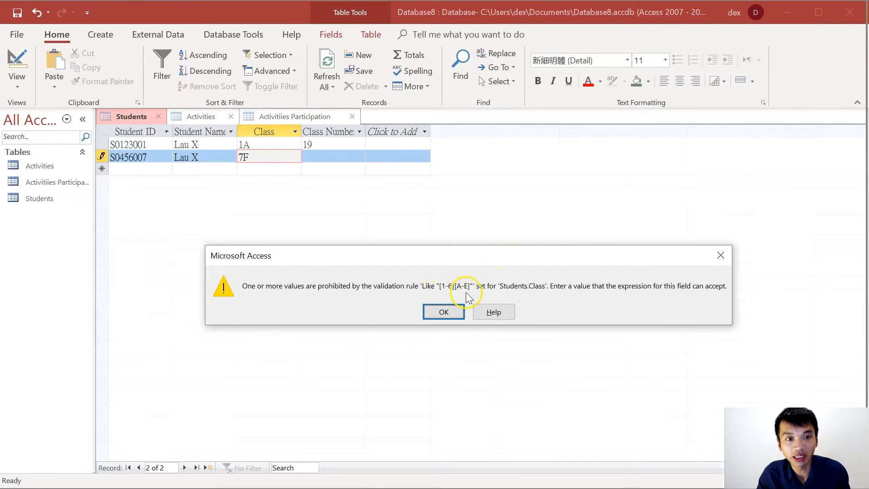
{"action": "left_click", "coordinate": [443, 312]}
{"action": "type", "text": "6A"}
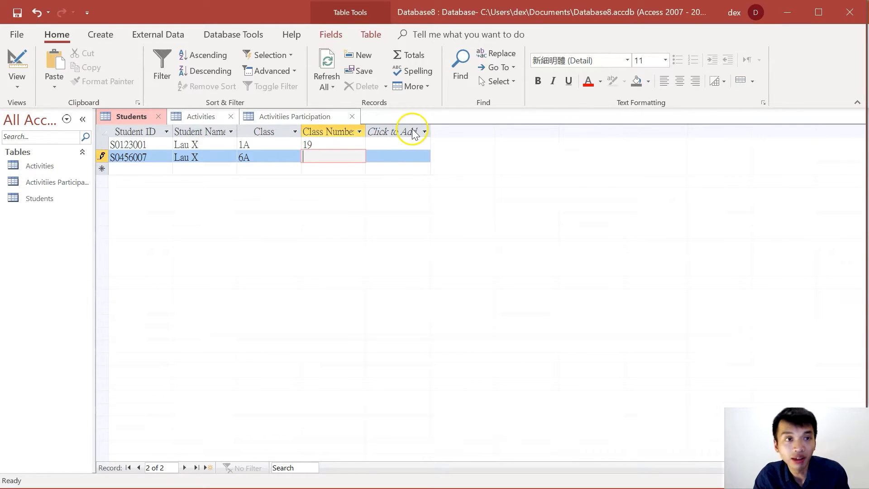
{"action": "type", "text": "41"}
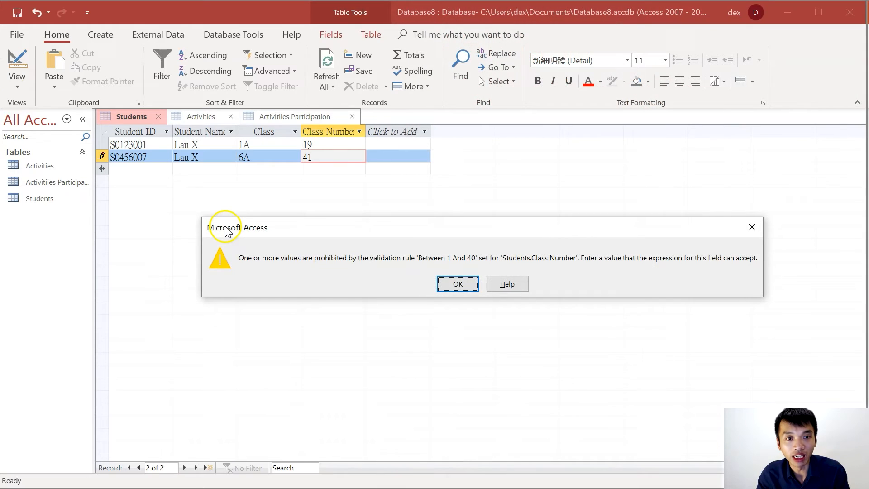
{"action": "left_click", "coordinate": [457, 284]}
{"action": "type", "text": "32"}
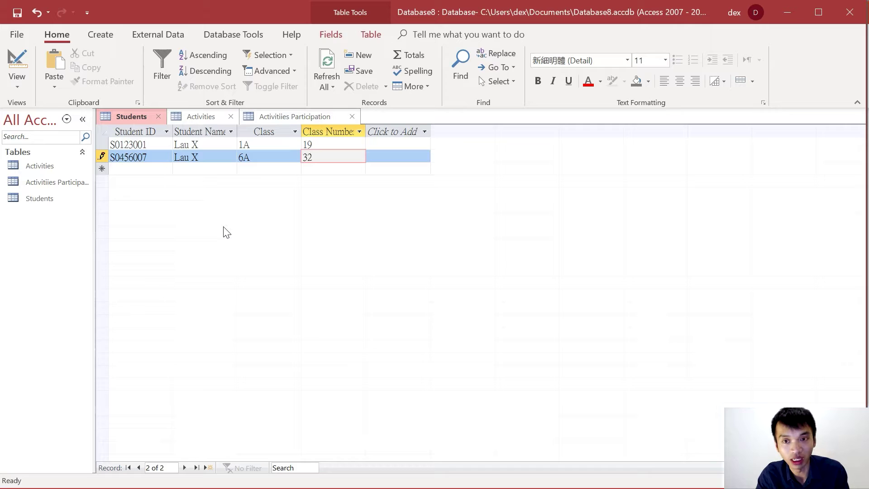
{"action": "left_click", "coordinate": [268, 157]}
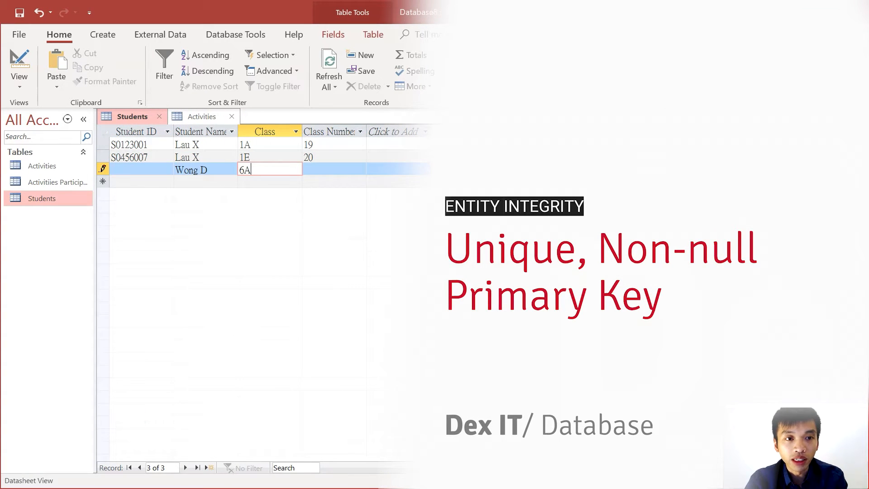
Step: Enter a record without a Student ID and dismiss the required-field warning
{"action": "type", "text": "32"}
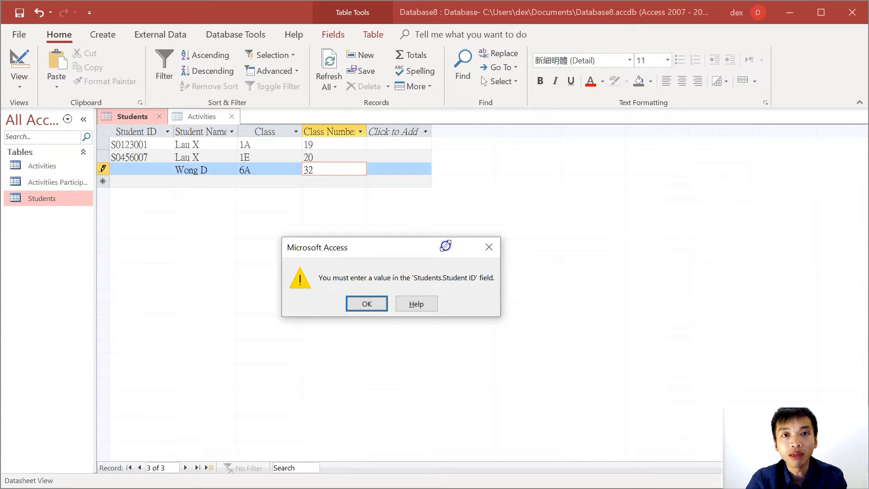
{"action": "left_click", "coordinate": [366, 303]}
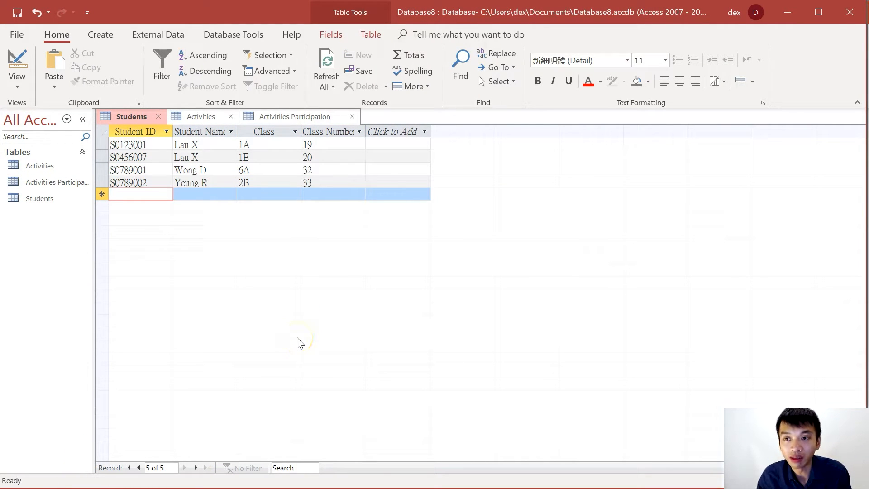
{"action": "mouse_move", "coordinate": [304, 322]}
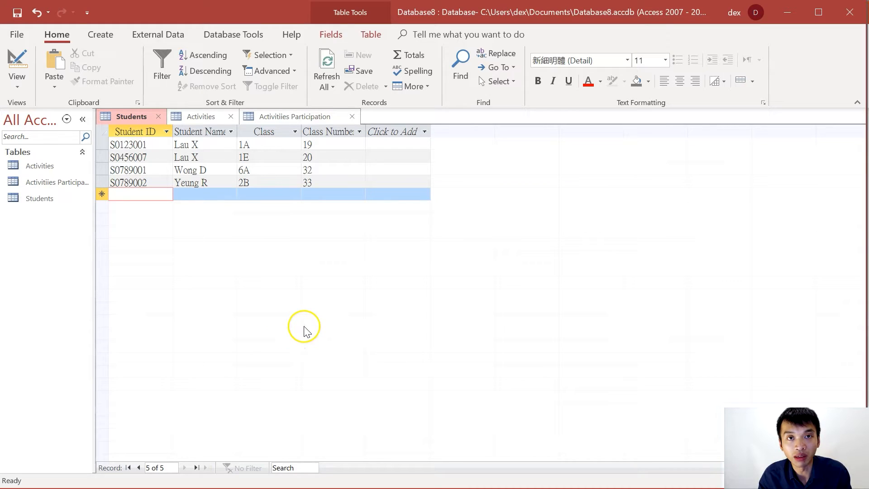
{"action": "mouse_move", "coordinate": [66, 174]}
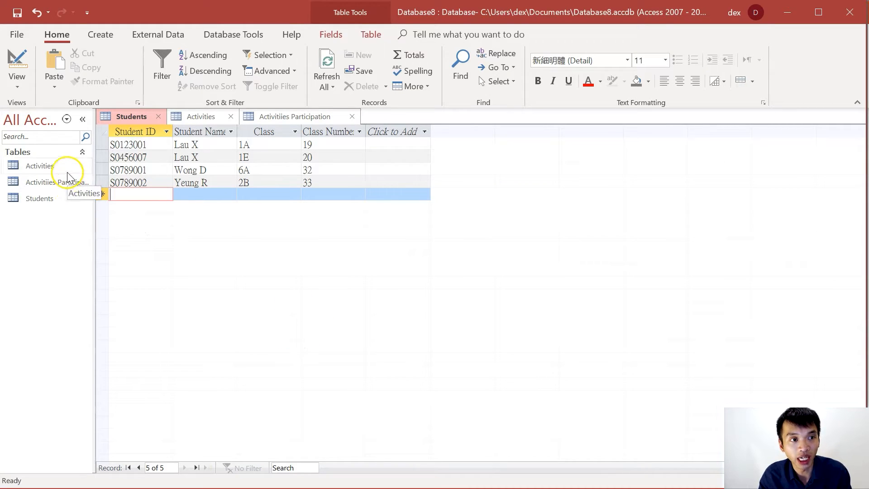
Step: Review the Activities and Activities Participation tables, then open the Relationships layout
{"action": "left_click", "coordinate": [202, 116]}
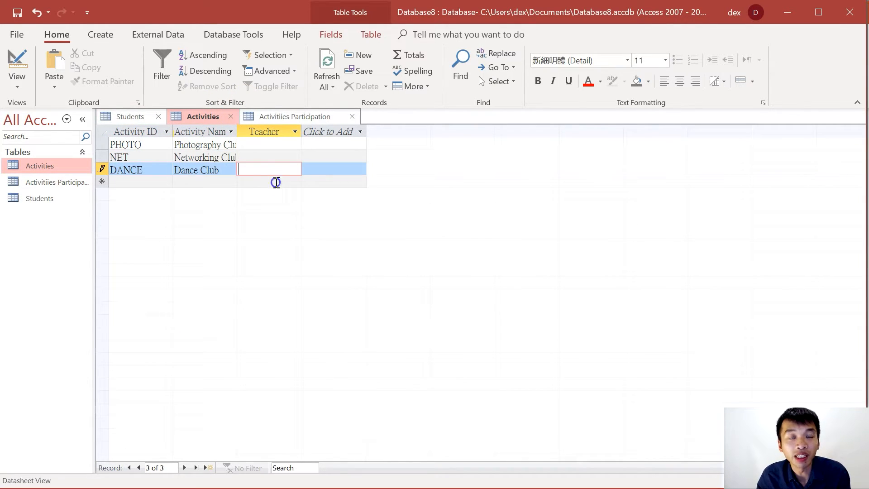
{"action": "left_click", "coordinate": [295, 116]}
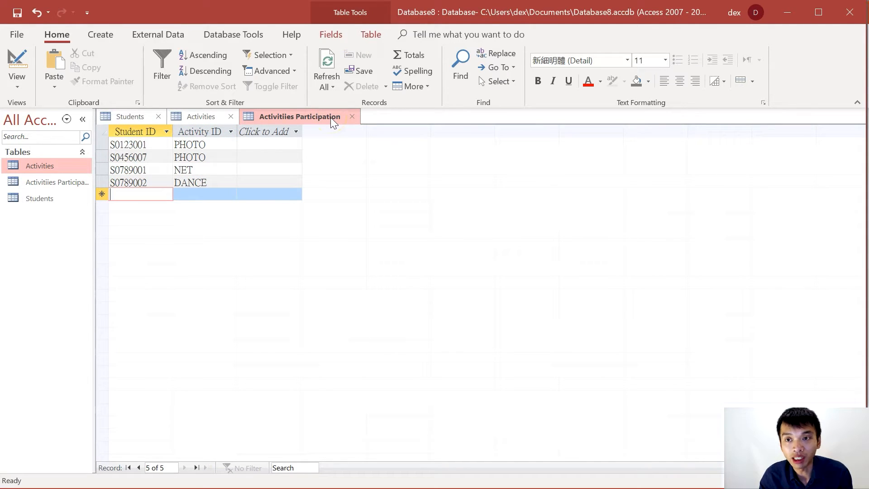
{"action": "left_click", "coordinate": [233, 34]}
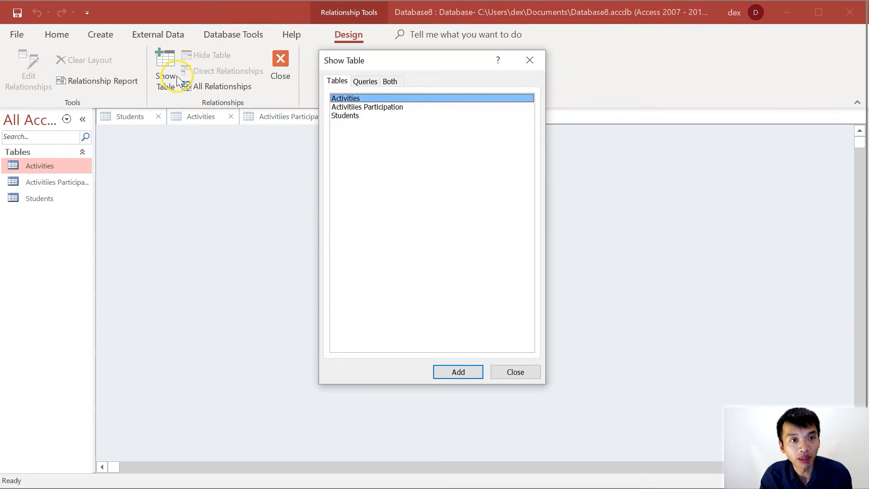
Step: Add all three tables — Students, Activities, Activities Participation — to the relationships layout
{"action": "left_click", "coordinate": [458, 371]}
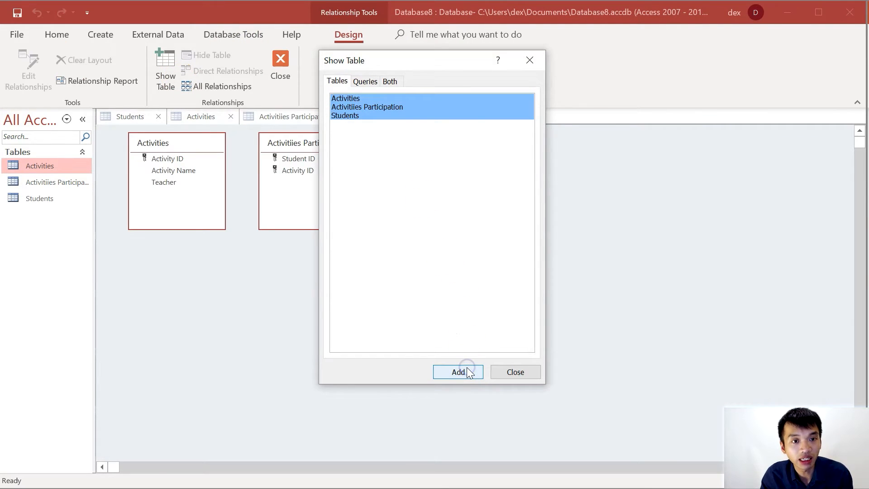
{"action": "left_click", "coordinate": [458, 371]}
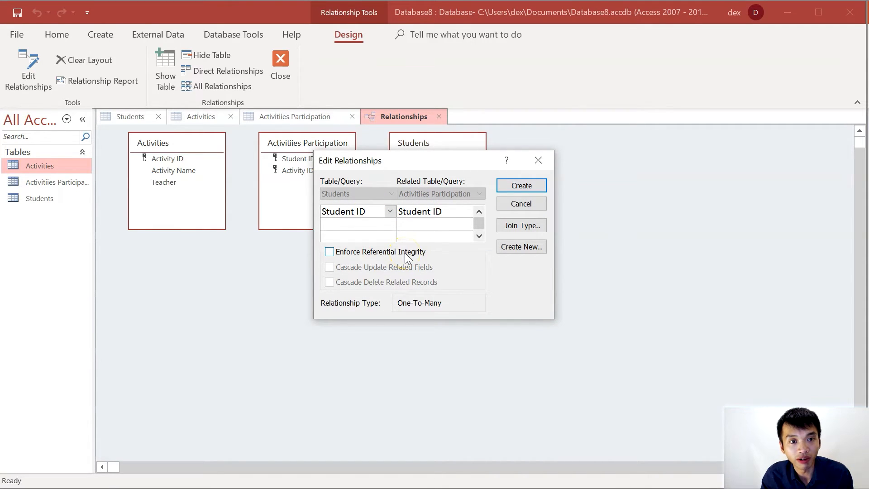
Step: Switch on Enforce Referential Integrity with Cascade Update and Cascade Delete for the Student ID link
{"action": "left_click", "coordinate": [330, 252]}
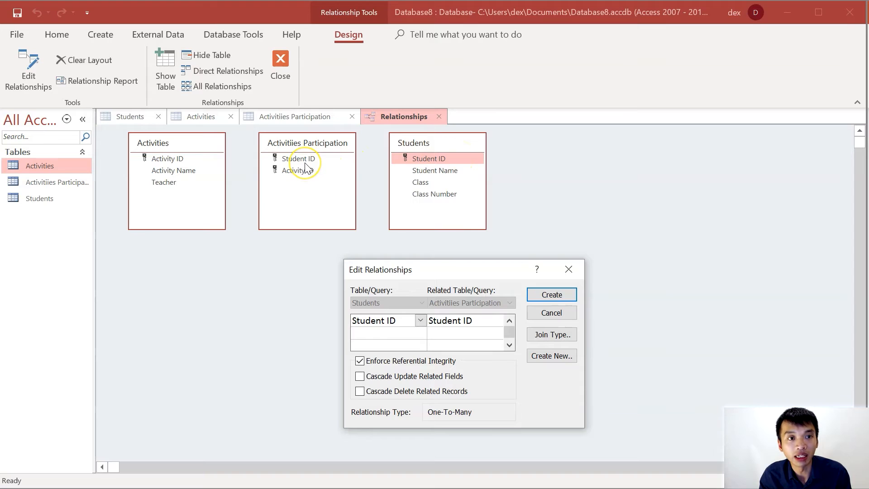
{"action": "mouse_move", "coordinate": [328, 163]}
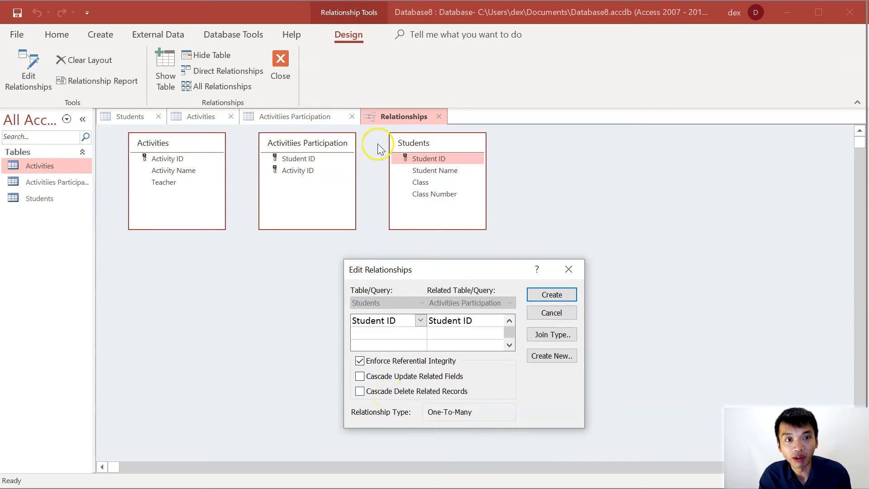
{"action": "mouse_move", "coordinate": [413, 178]}
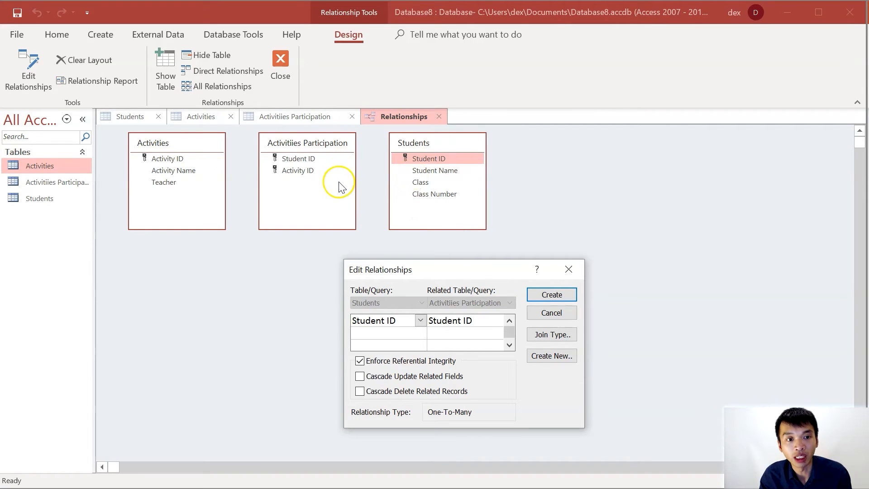
{"action": "left_click", "coordinate": [360, 376]}
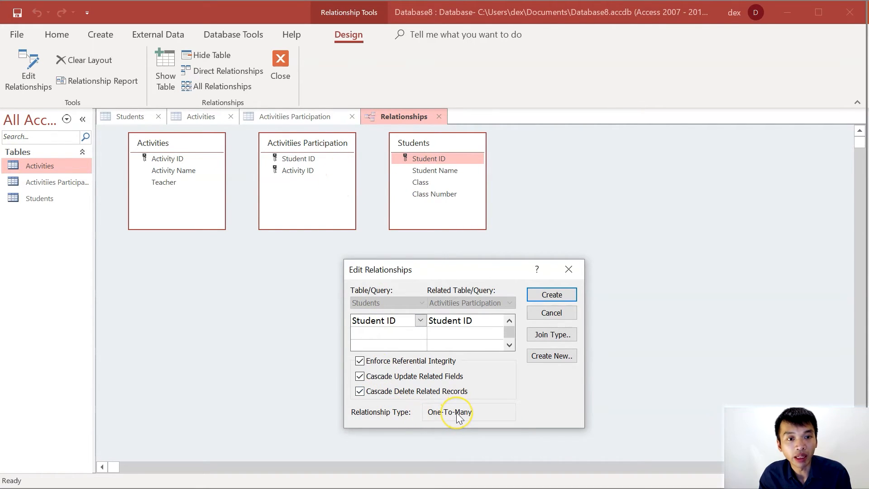
{"action": "mouse_move", "coordinate": [467, 407]}
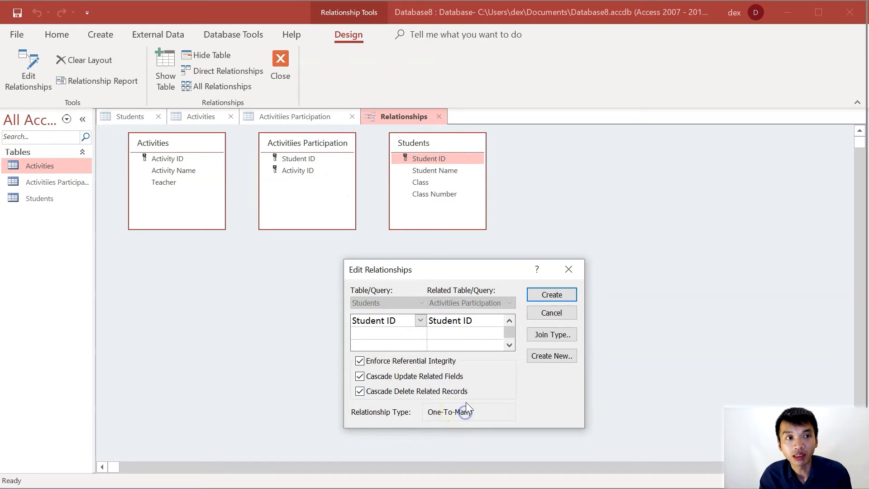
{"action": "mouse_move", "coordinate": [138, 158]}
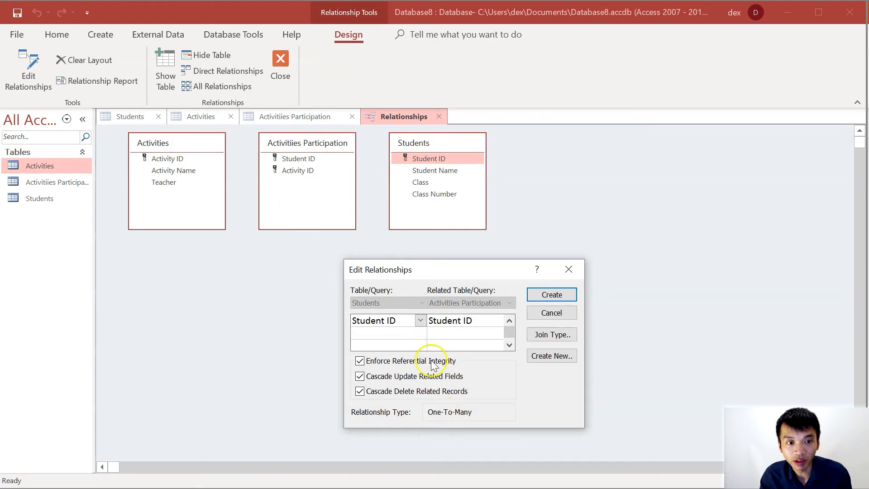
{"action": "mouse_move", "coordinate": [453, 421]}
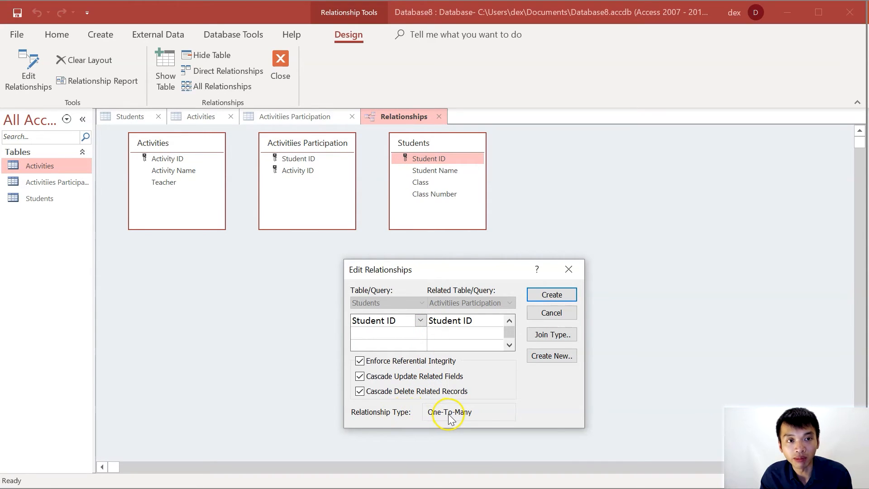
{"action": "mouse_move", "coordinate": [387, 315]}
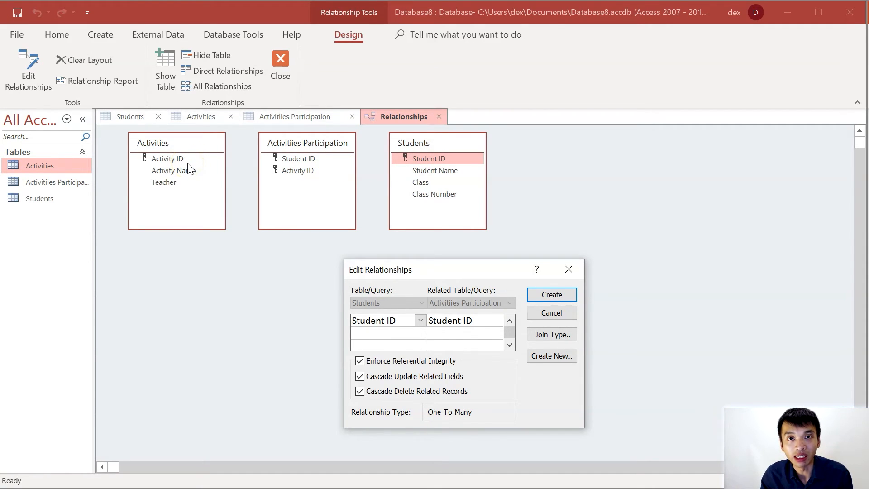
{"action": "mouse_move", "coordinate": [273, 257]}
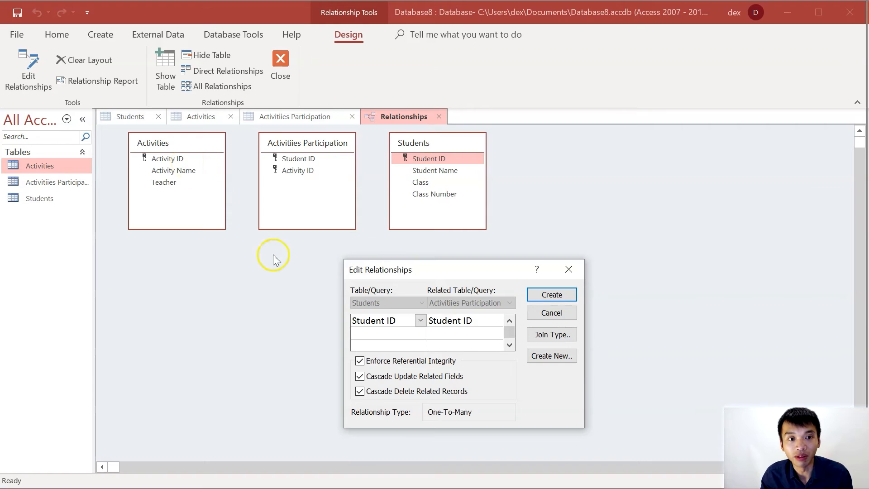
{"action": "mouse_move", "coordinate": [477, 429]}
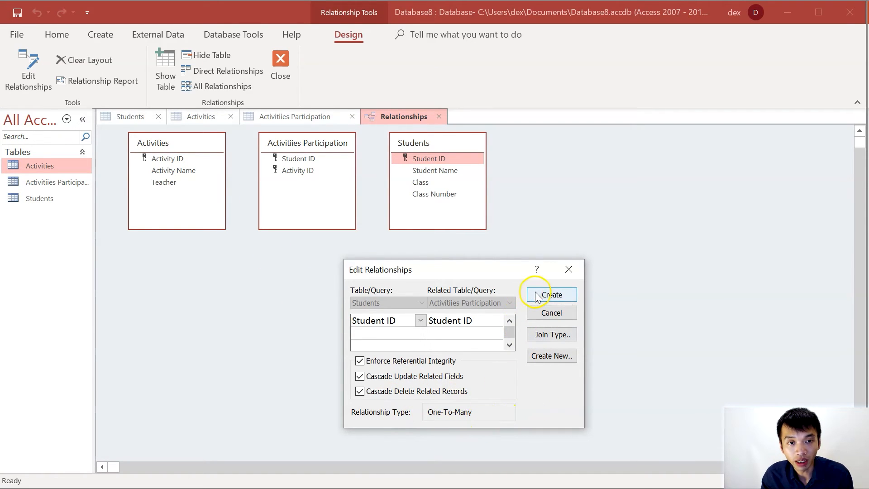
Step: Attempt to create the link, dismiss the table-in-use error and re-tick Enforce Referential Integrity
{"action": "left_click", "coordinate": [552, 294]}
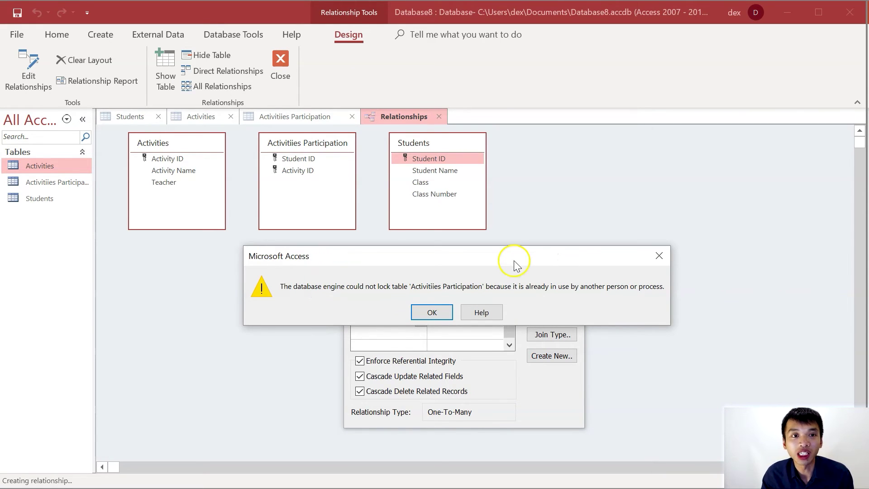
{"action": "mouse_move", "coordinate": [478, 210]}
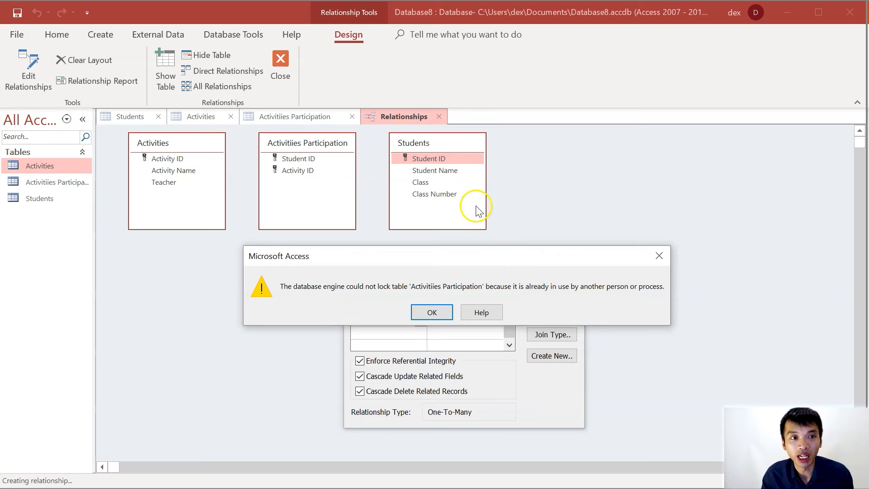
{"action": "mouse_move", "coordinate": [321, 120]}
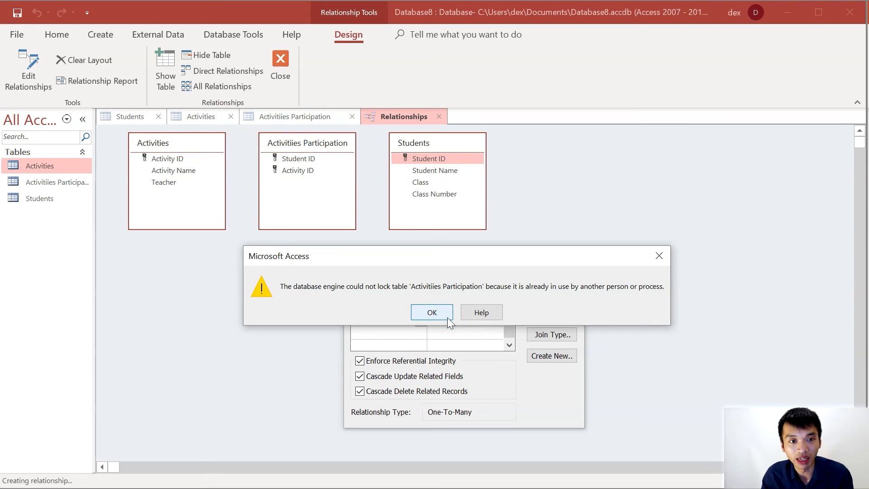
{"action": "left_click", "coordinate": [431, 311]}
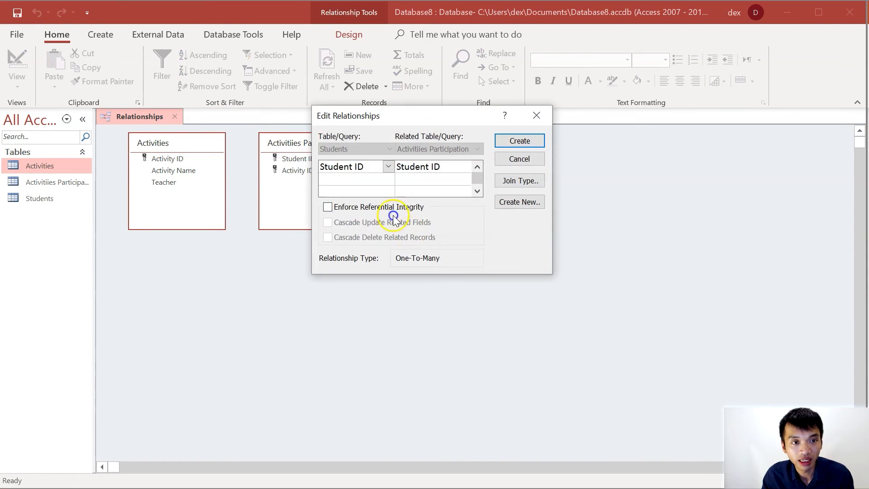
{"action": "left_click", "coordinate": [520, 140]}
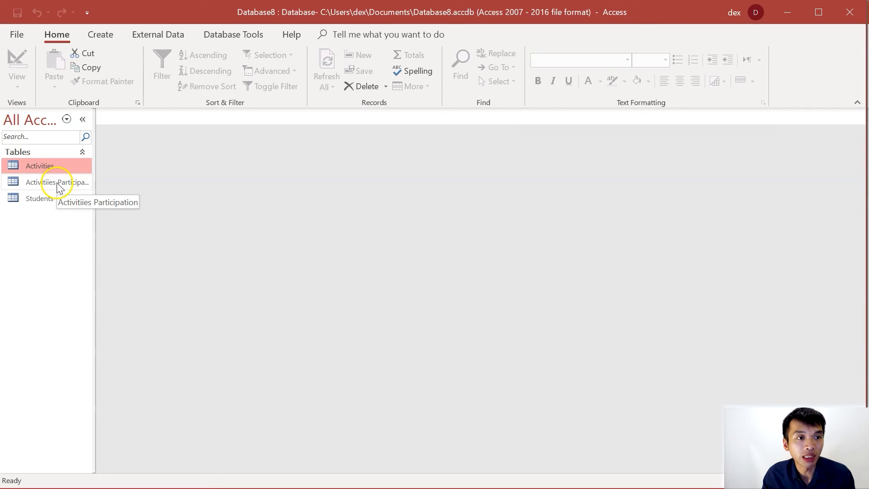
Step: Enter participation record S9999999 / DANCE, which Access rejects for lacking a matching student
{"action": "double_click", "coordinate": [47, 182]}
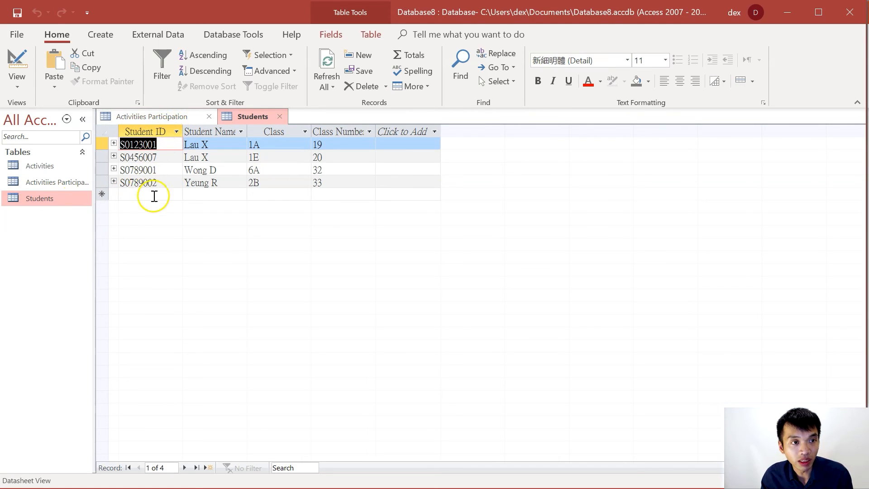
{"action": "mouse_move", "coordinate": [161, 194]}
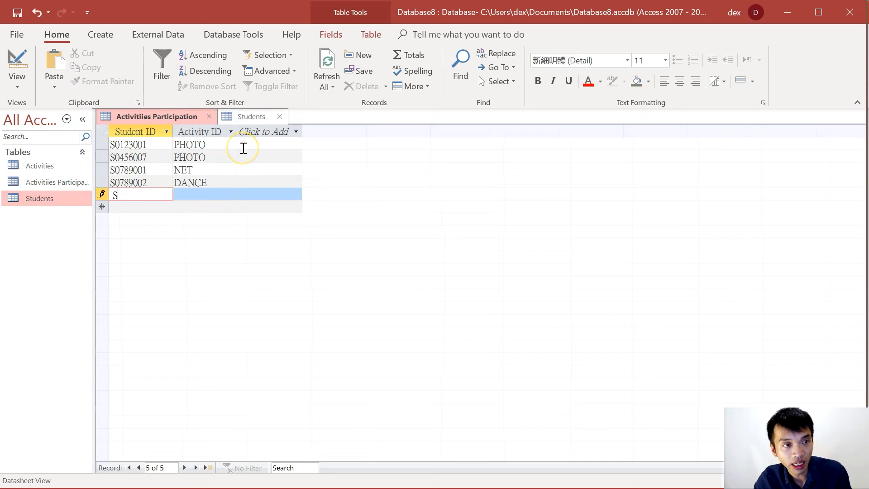
{"action": "type", "text": "9999999"}
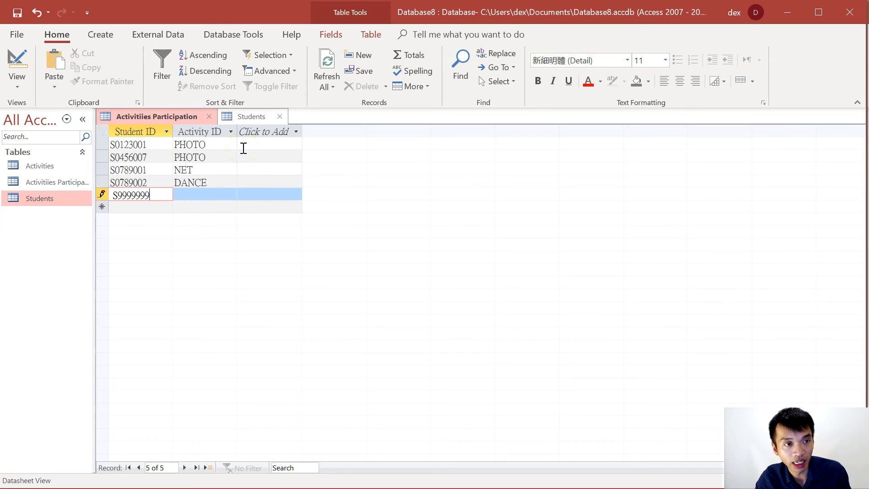
{"action": "type", "text": "DANCE"}
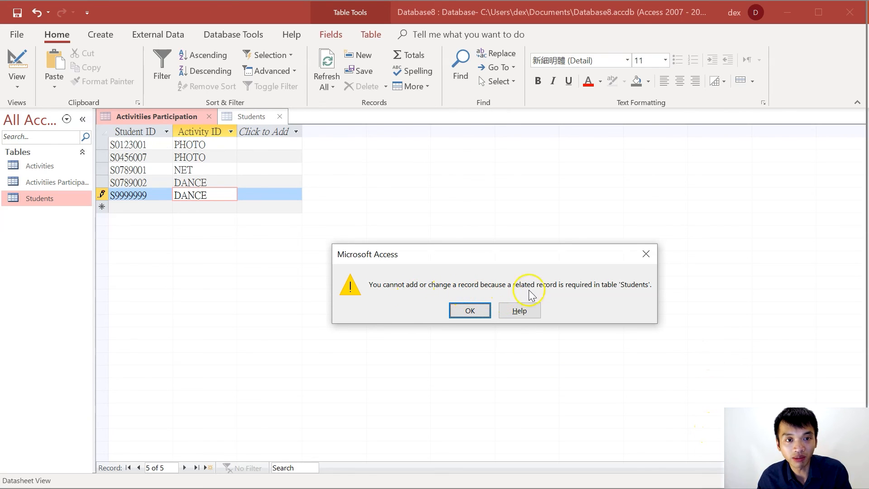
{"action": "mouse_move", "coordinate": [625, 292]}
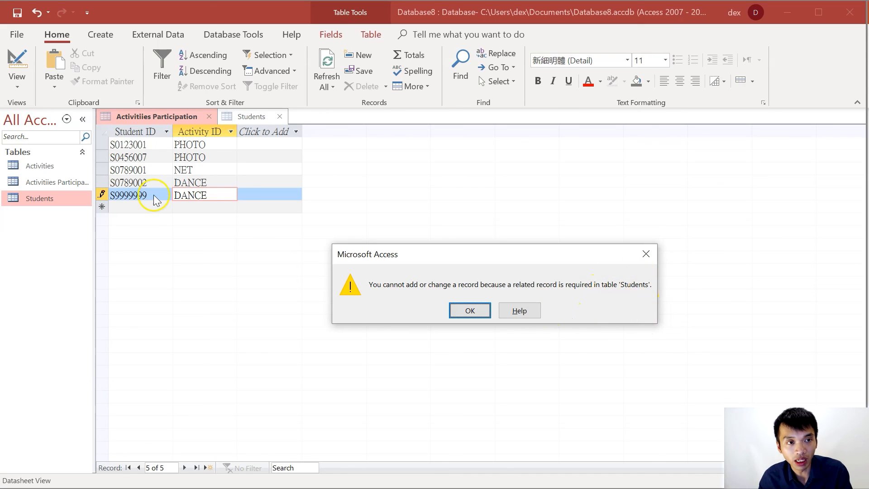
{"action": "mouse_move", "coordinate": [119, 203]}
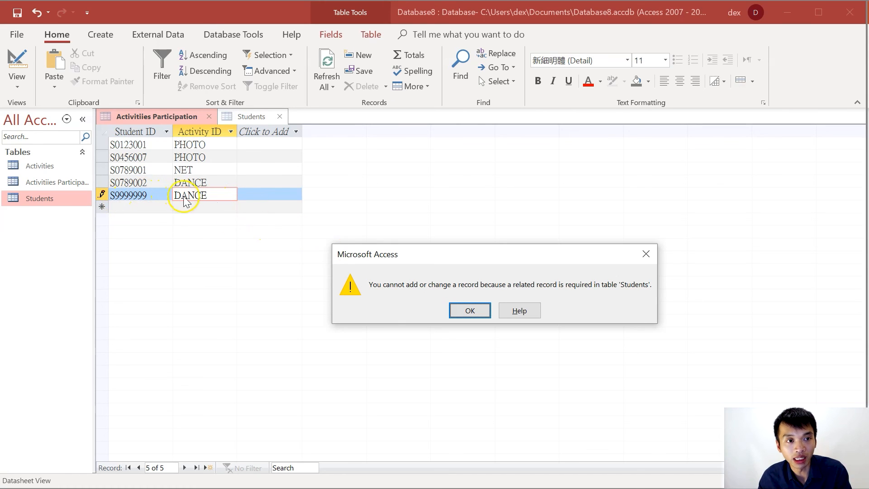
{"action": "left_click", "coordinate": [470, 310]}
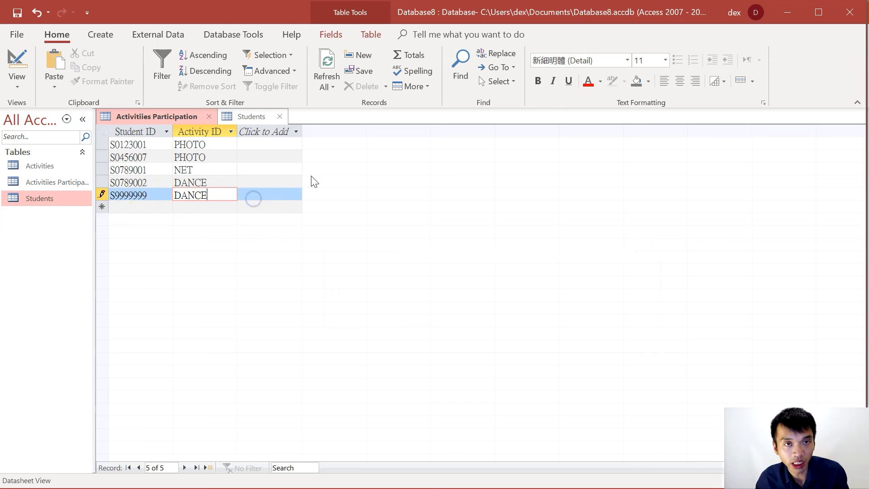